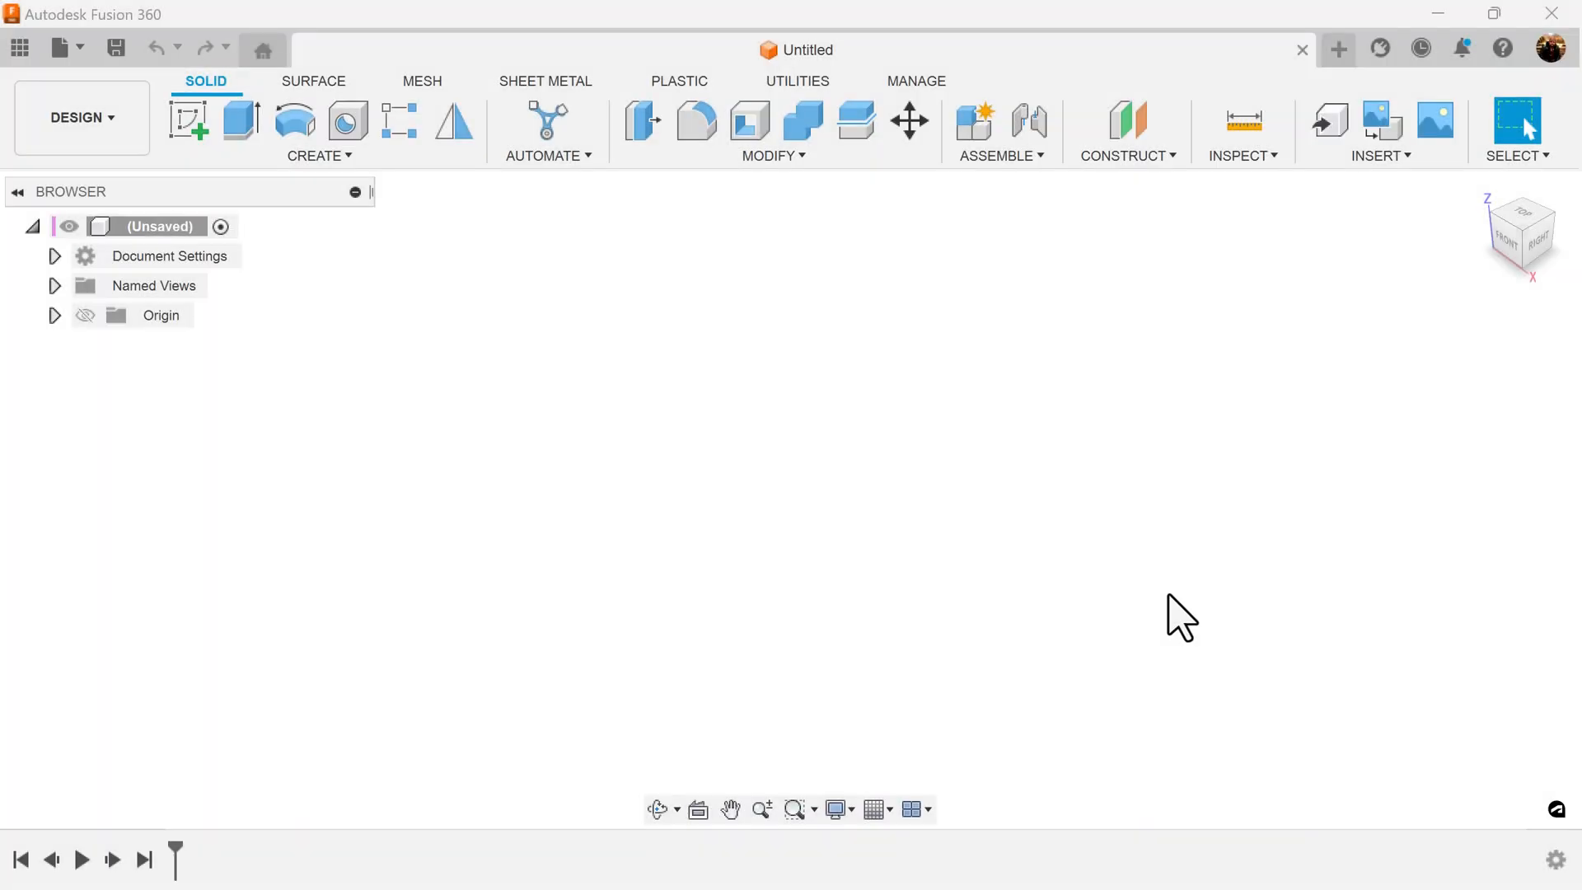
mouse_move(721, 494)
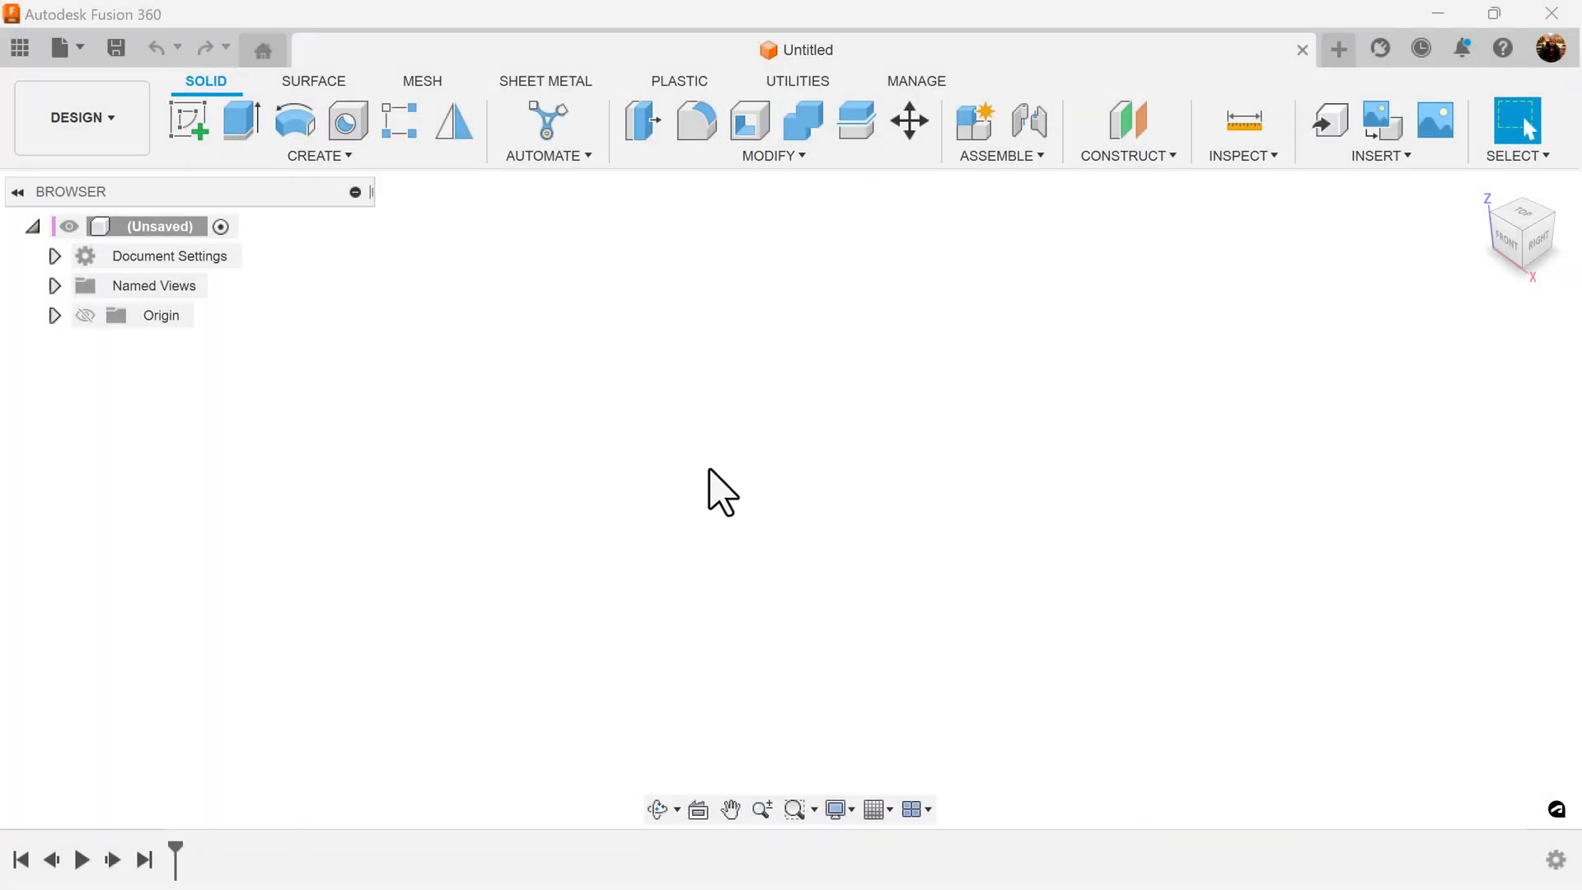
mouse_move(812, 563)
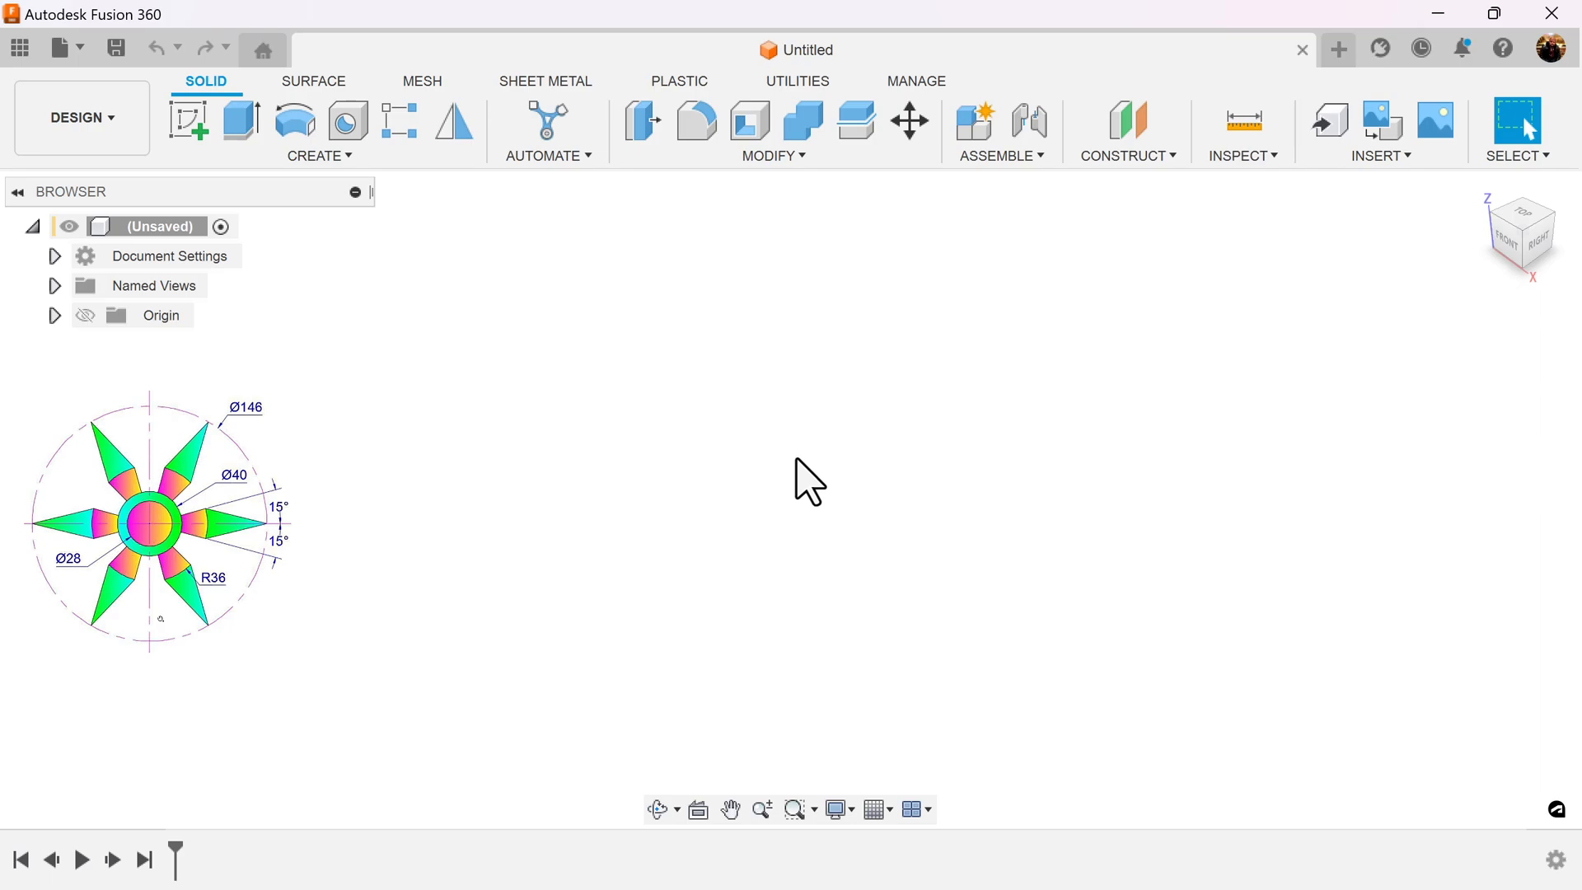
mouse_move(1513, 238)
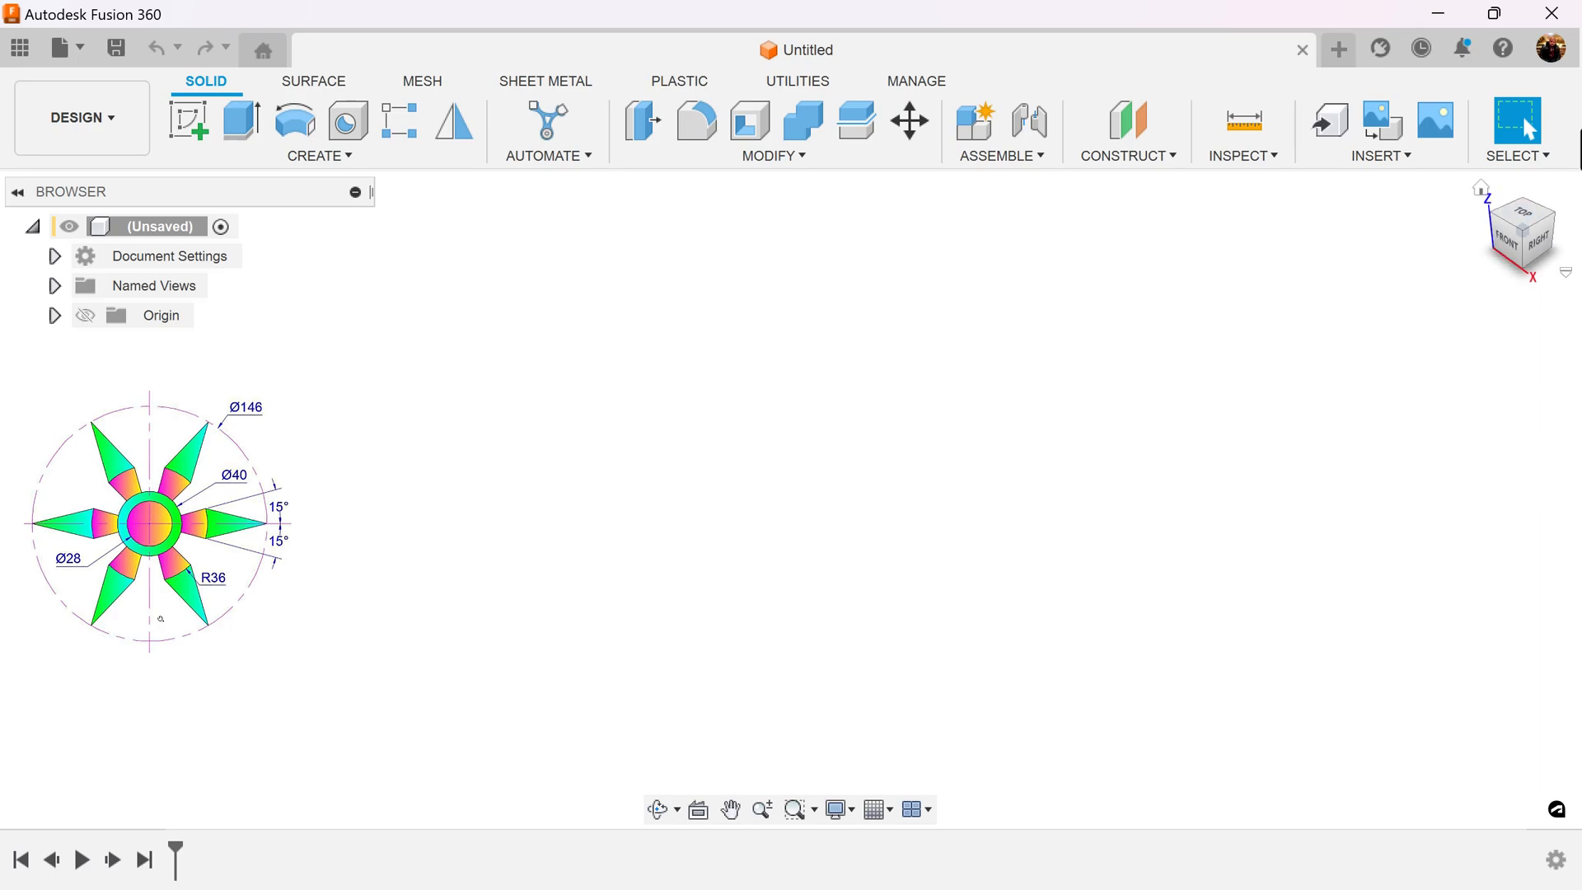
- Create a new sketch on the XY top plane, viewed from above
click(1532, 225)
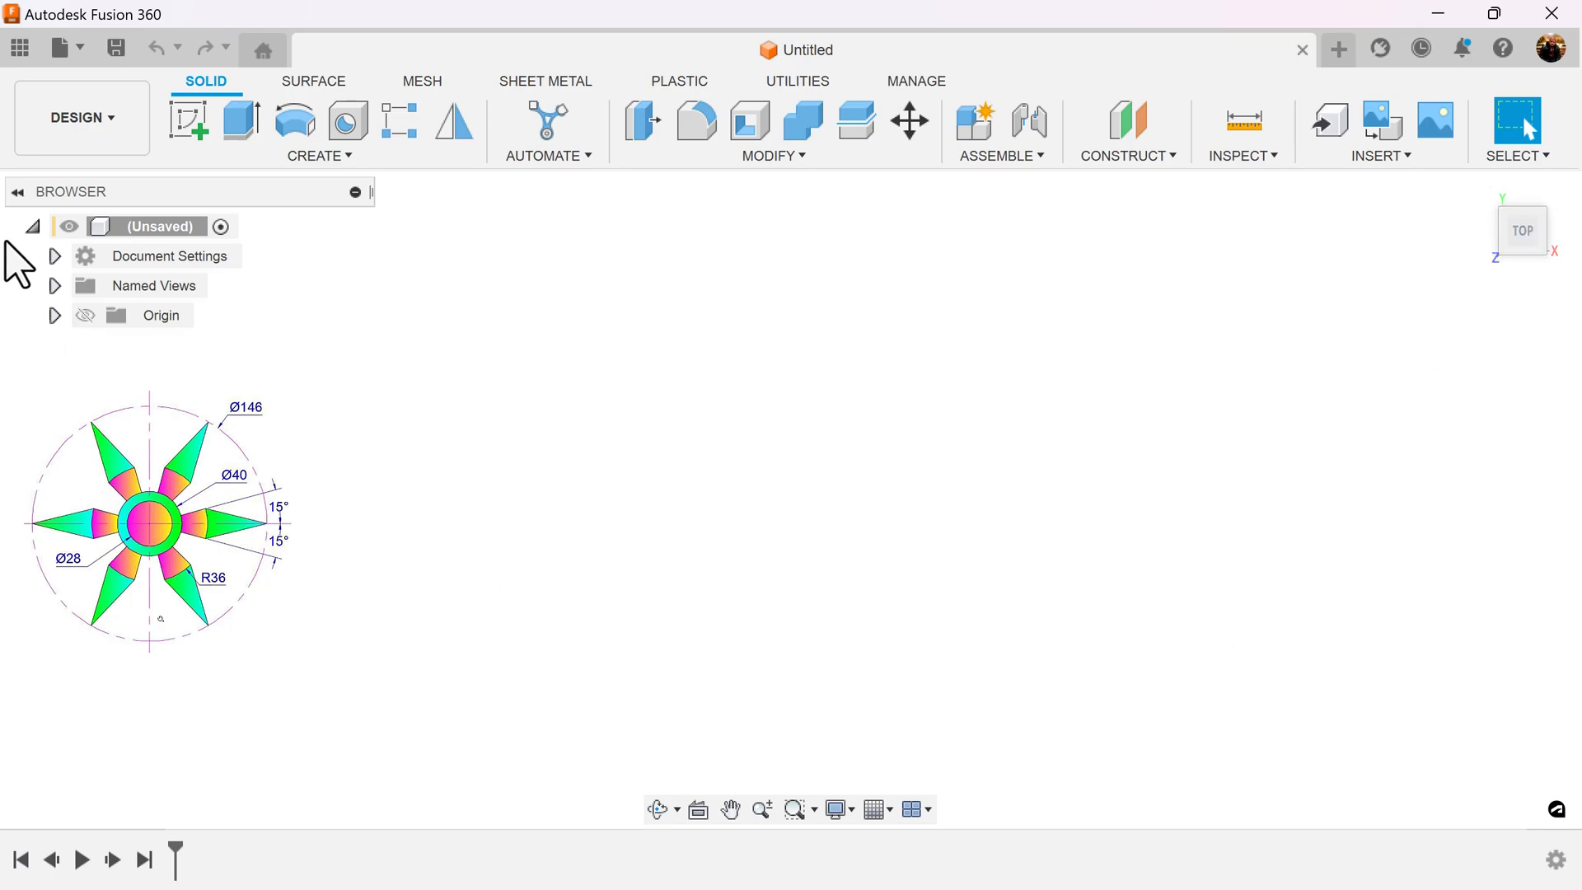
click(188, 120)
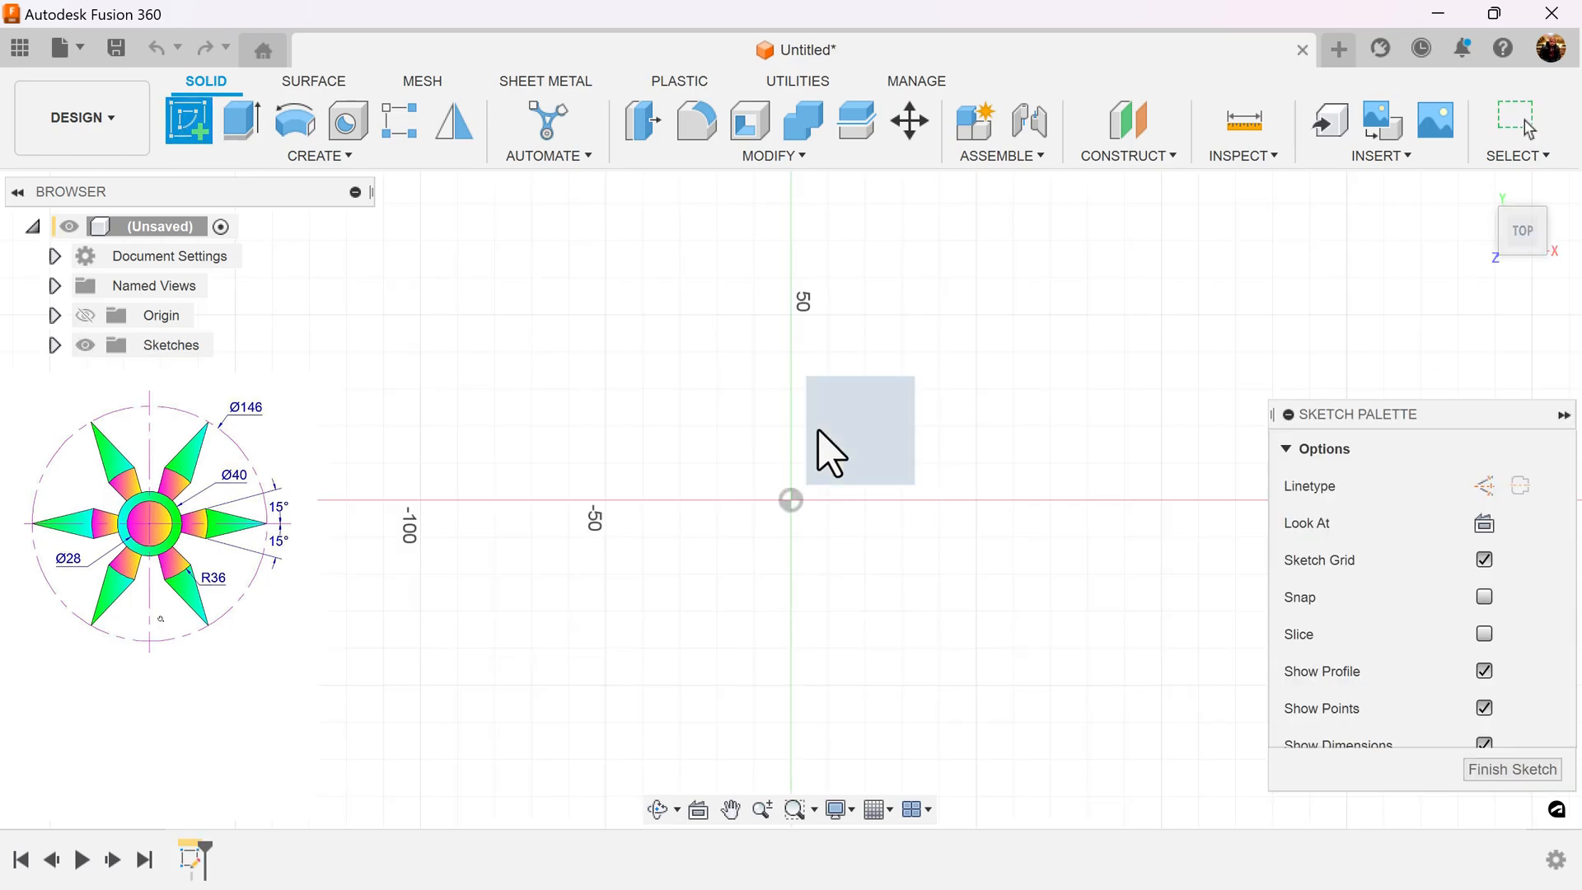
click(730, 809)
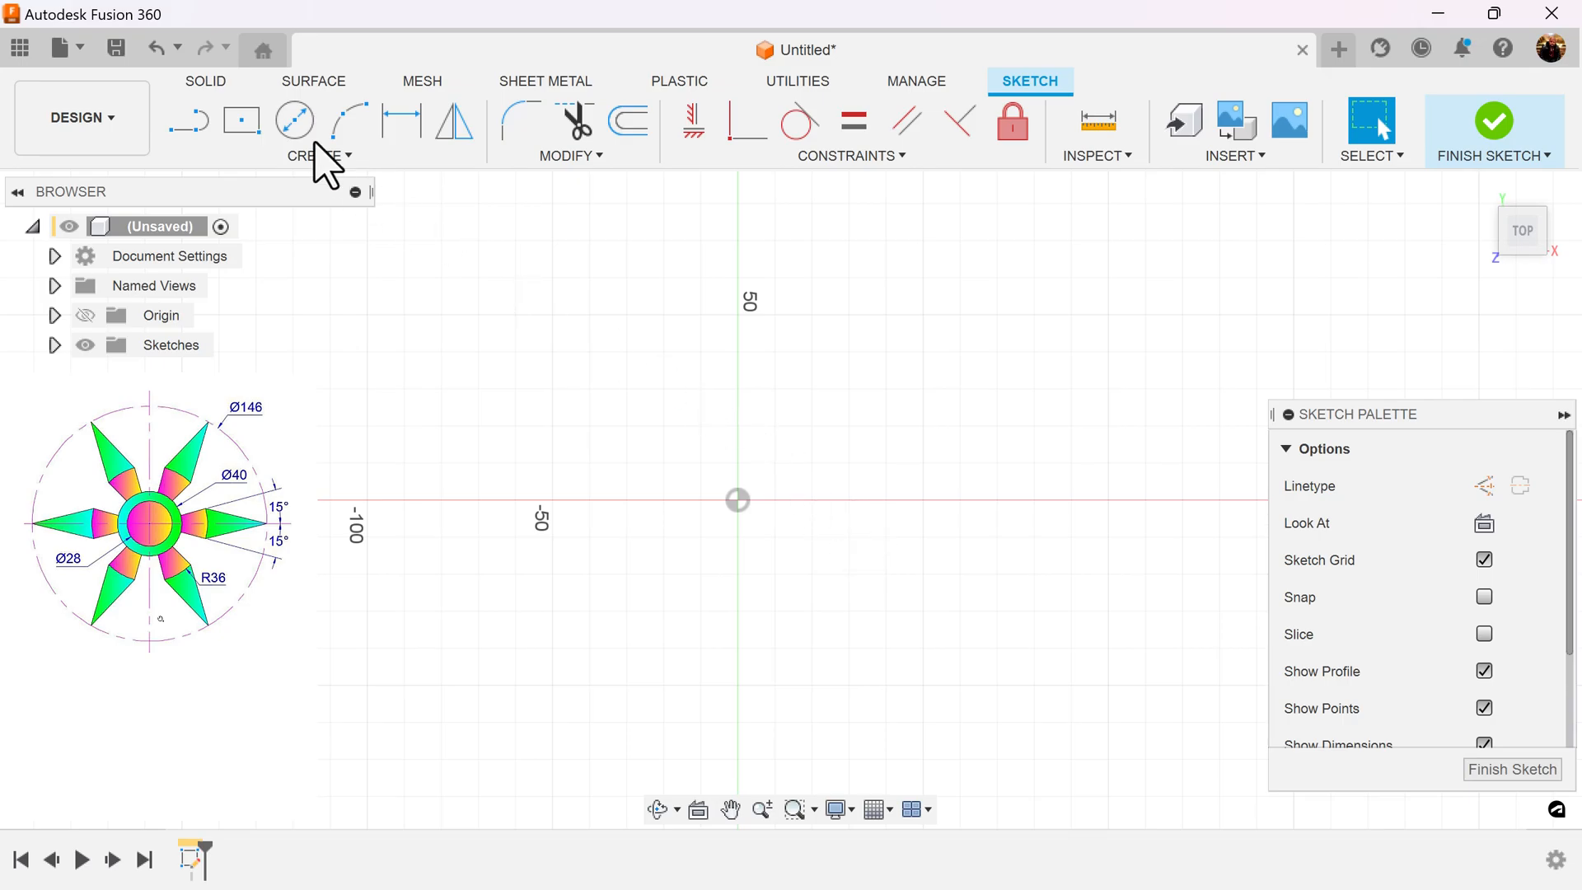
- Draw a Ø146 construction circle, then solid Ø40 and Ø28 circles at the origin using Center Diameter Circle
click(293, 120)
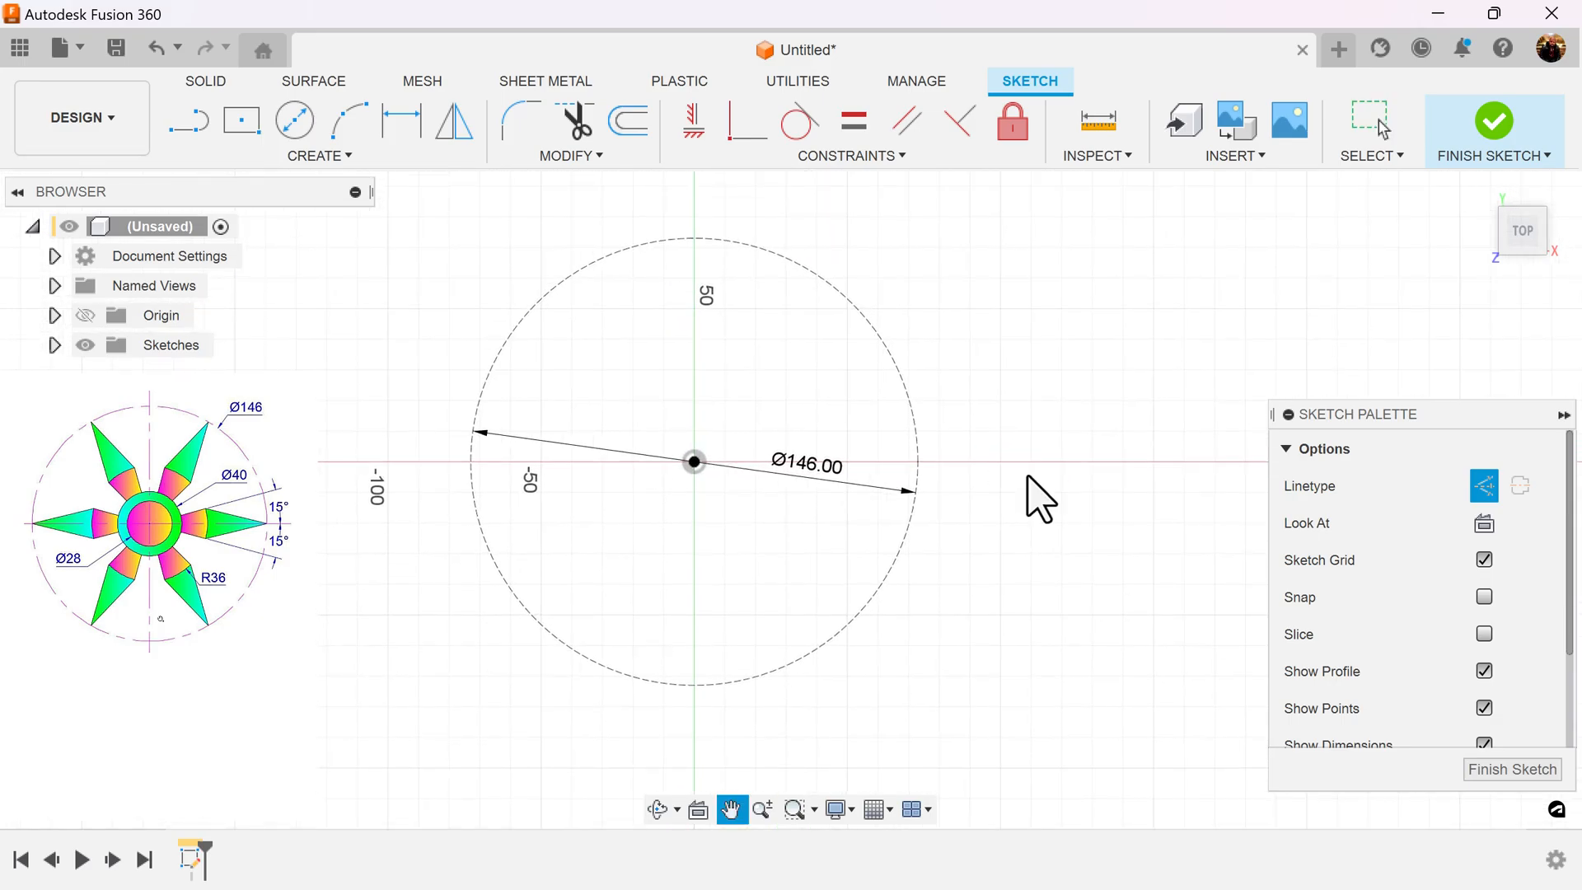
click(1369, 120)
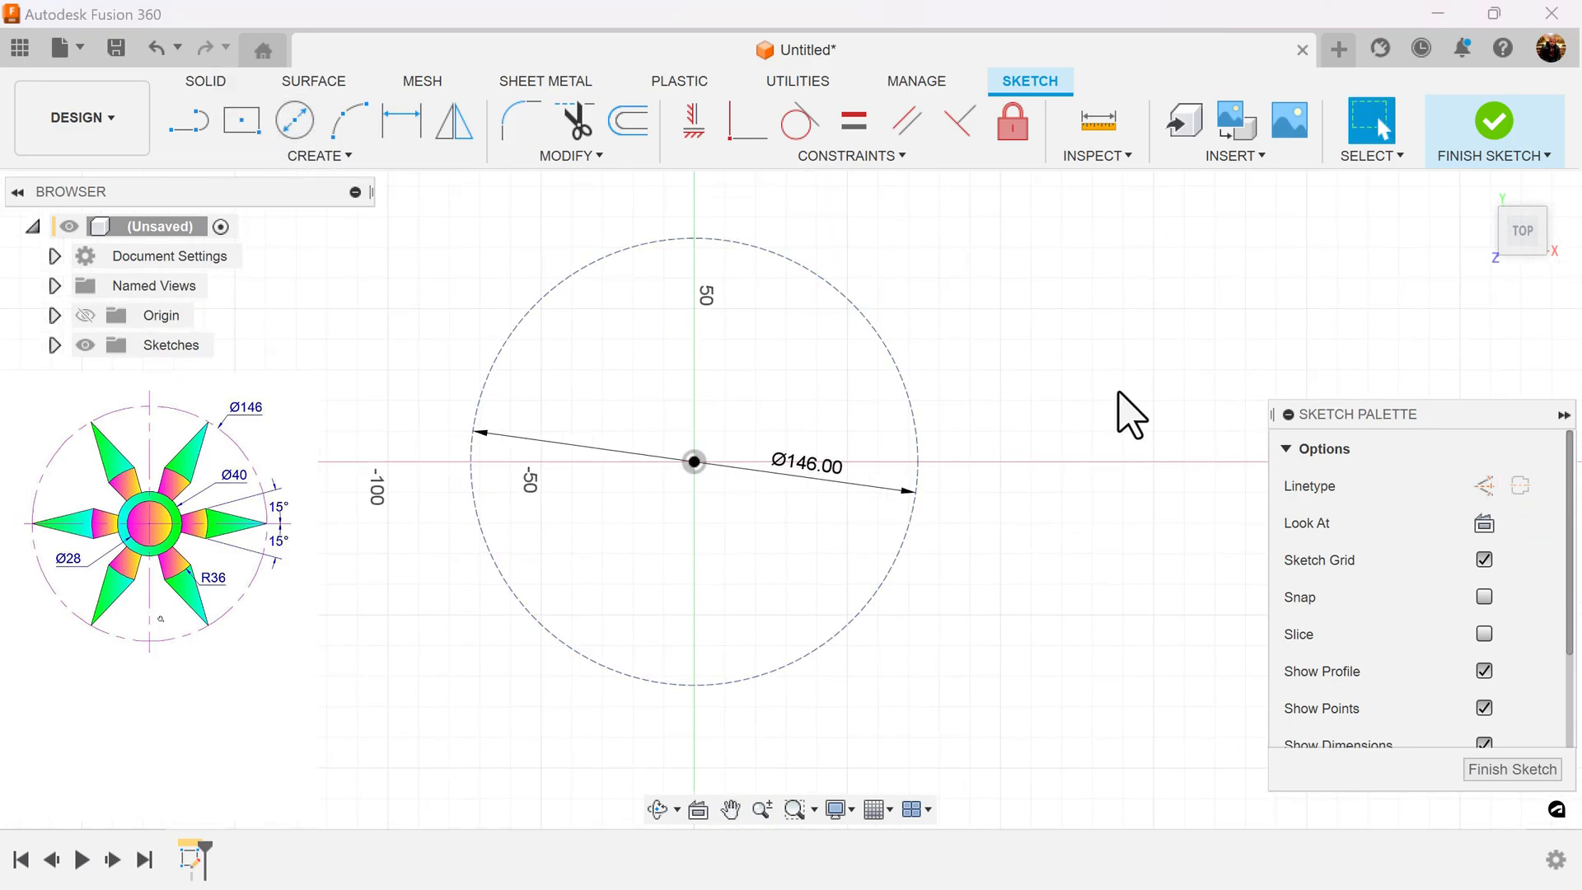
click(293, 120)
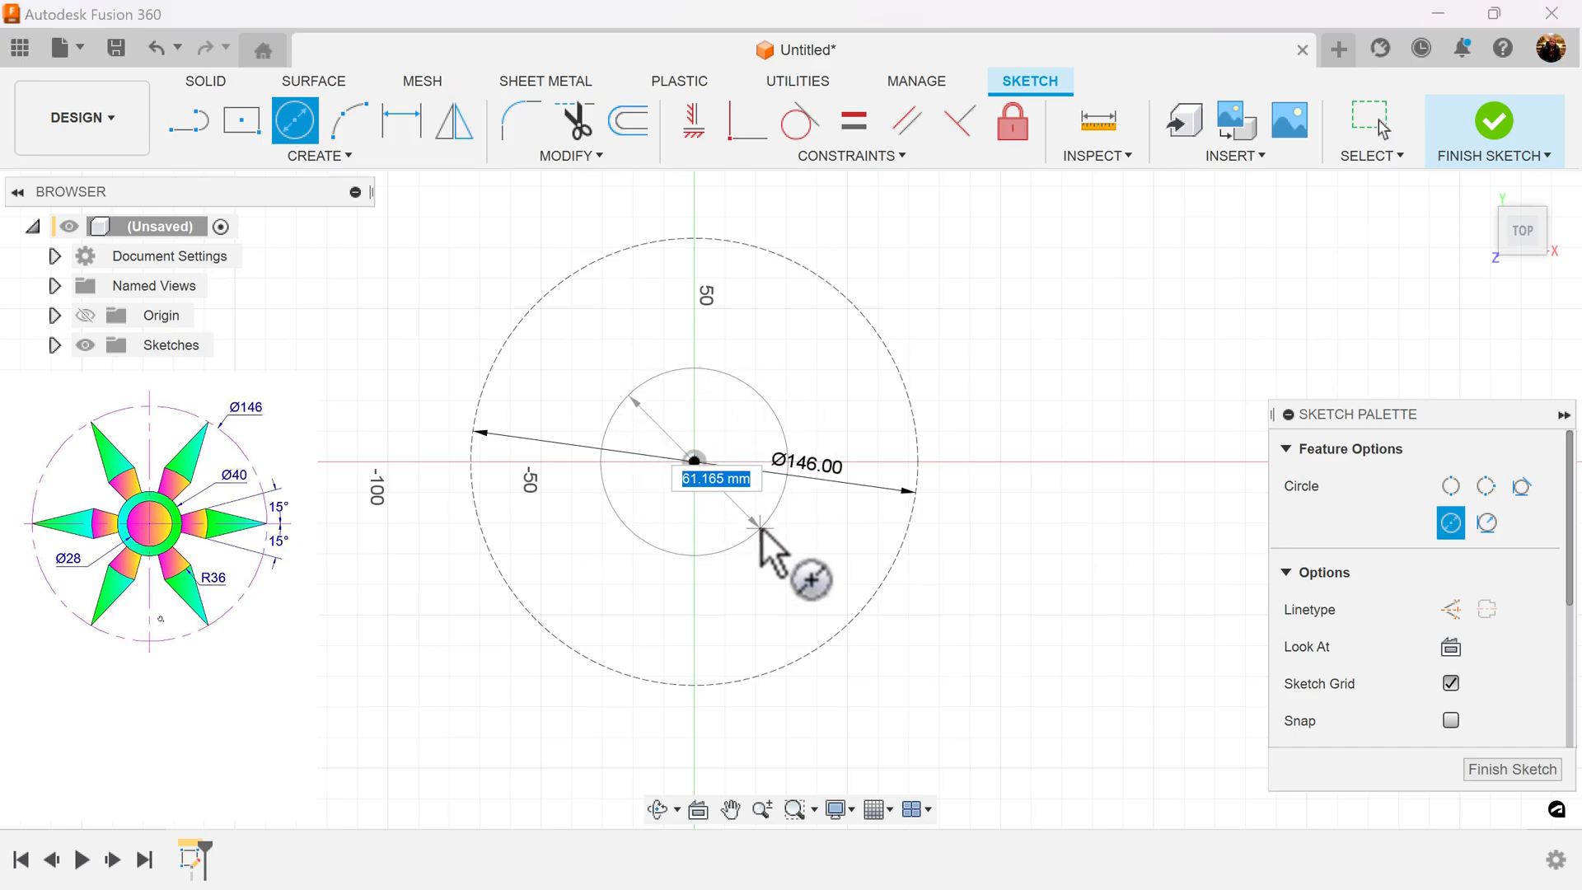
text(40)
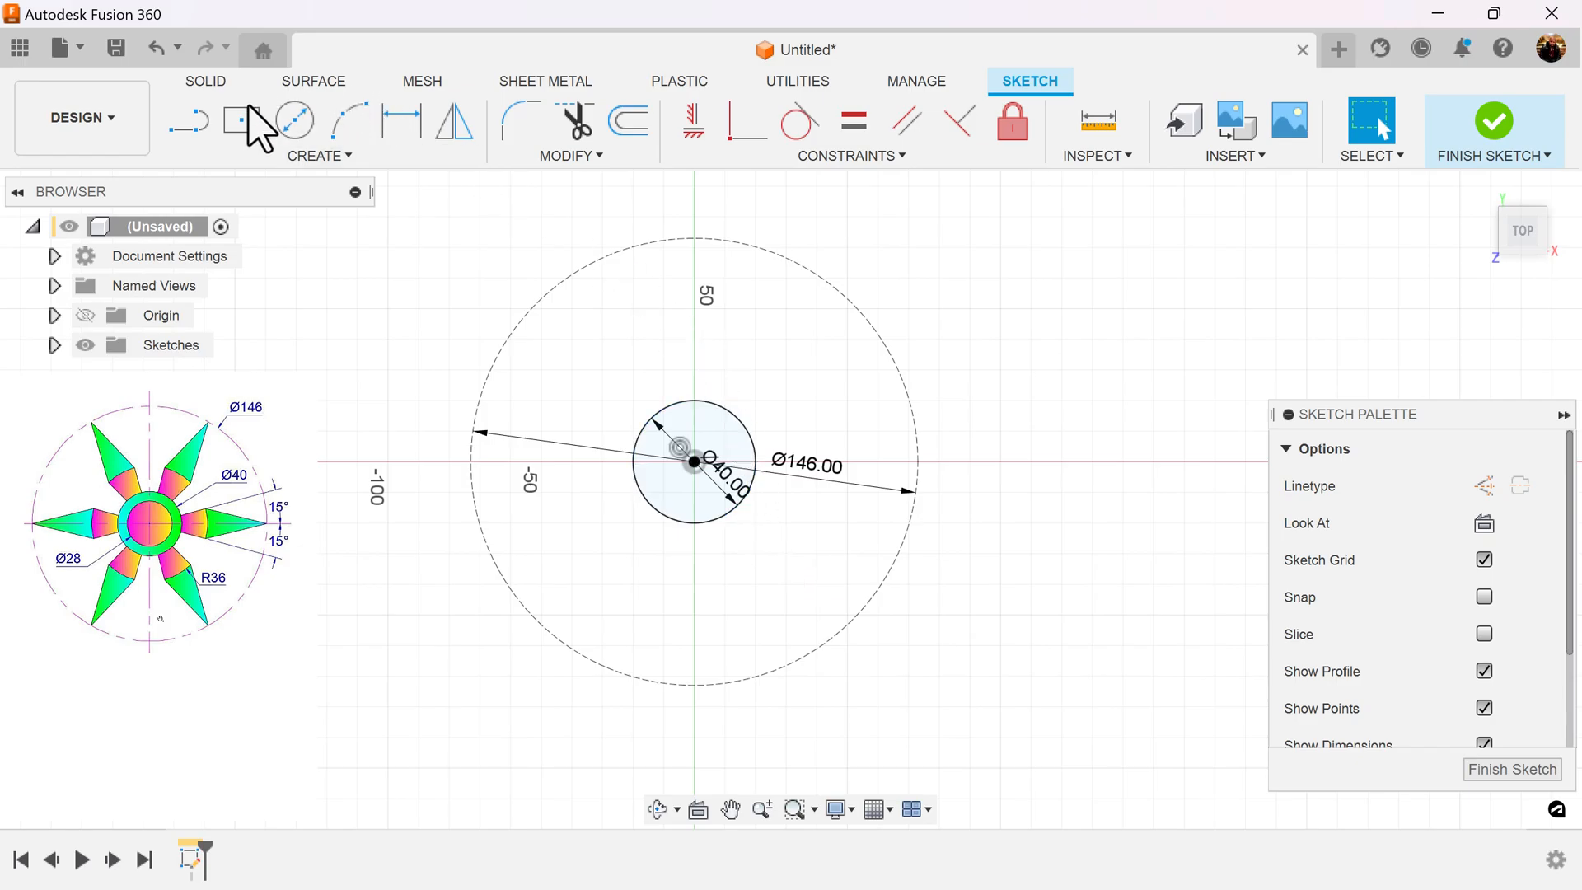
click(293, 120)
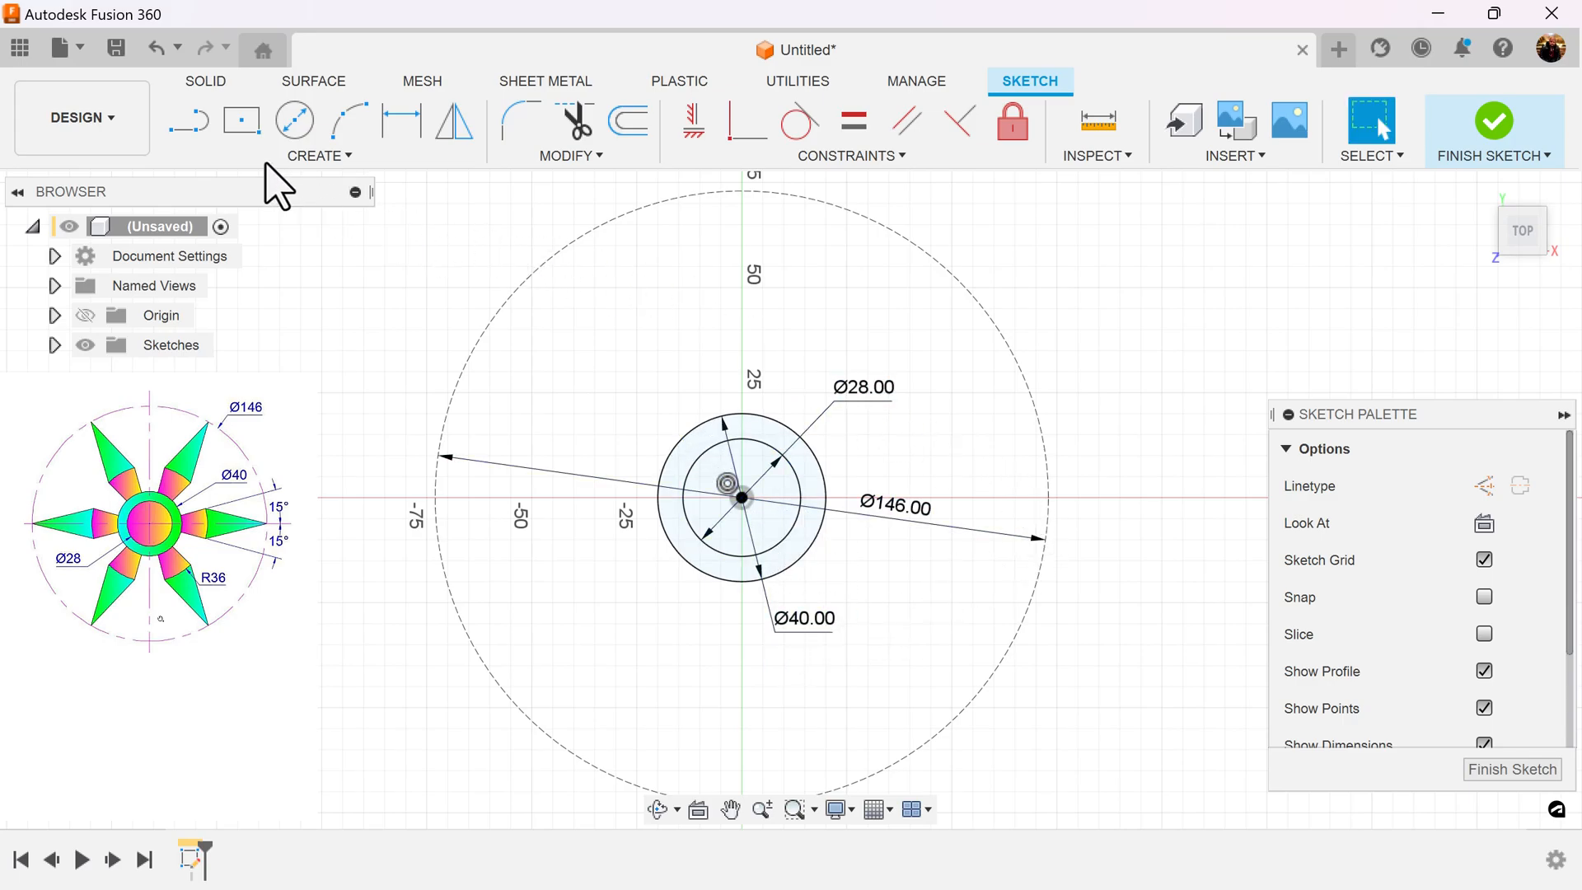
mouse_move(1483, 484)
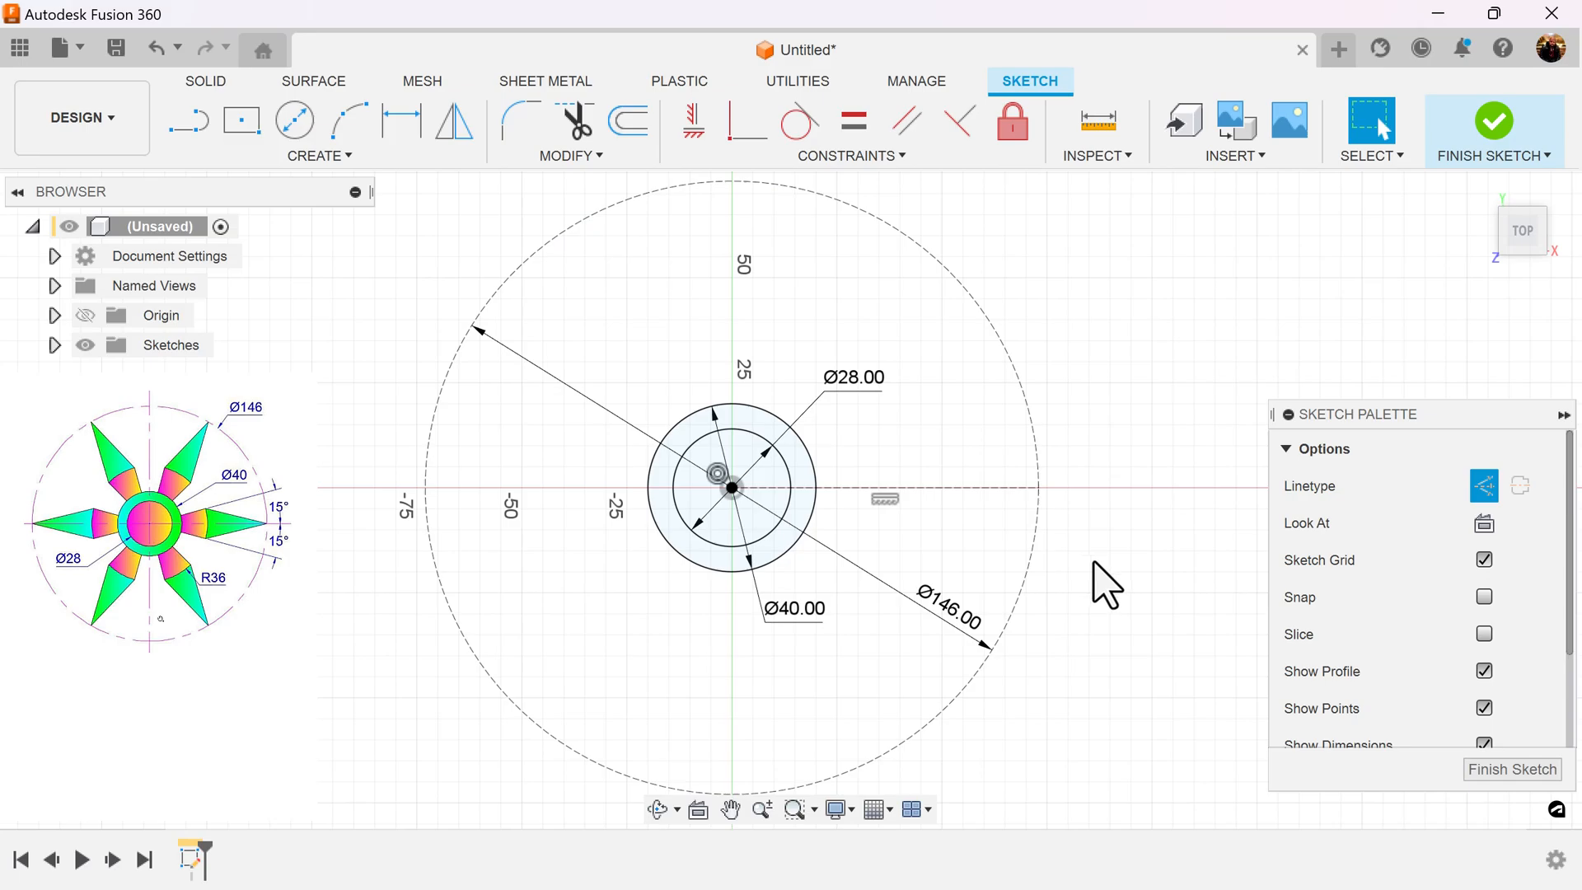
mouse_move(1122, 418)
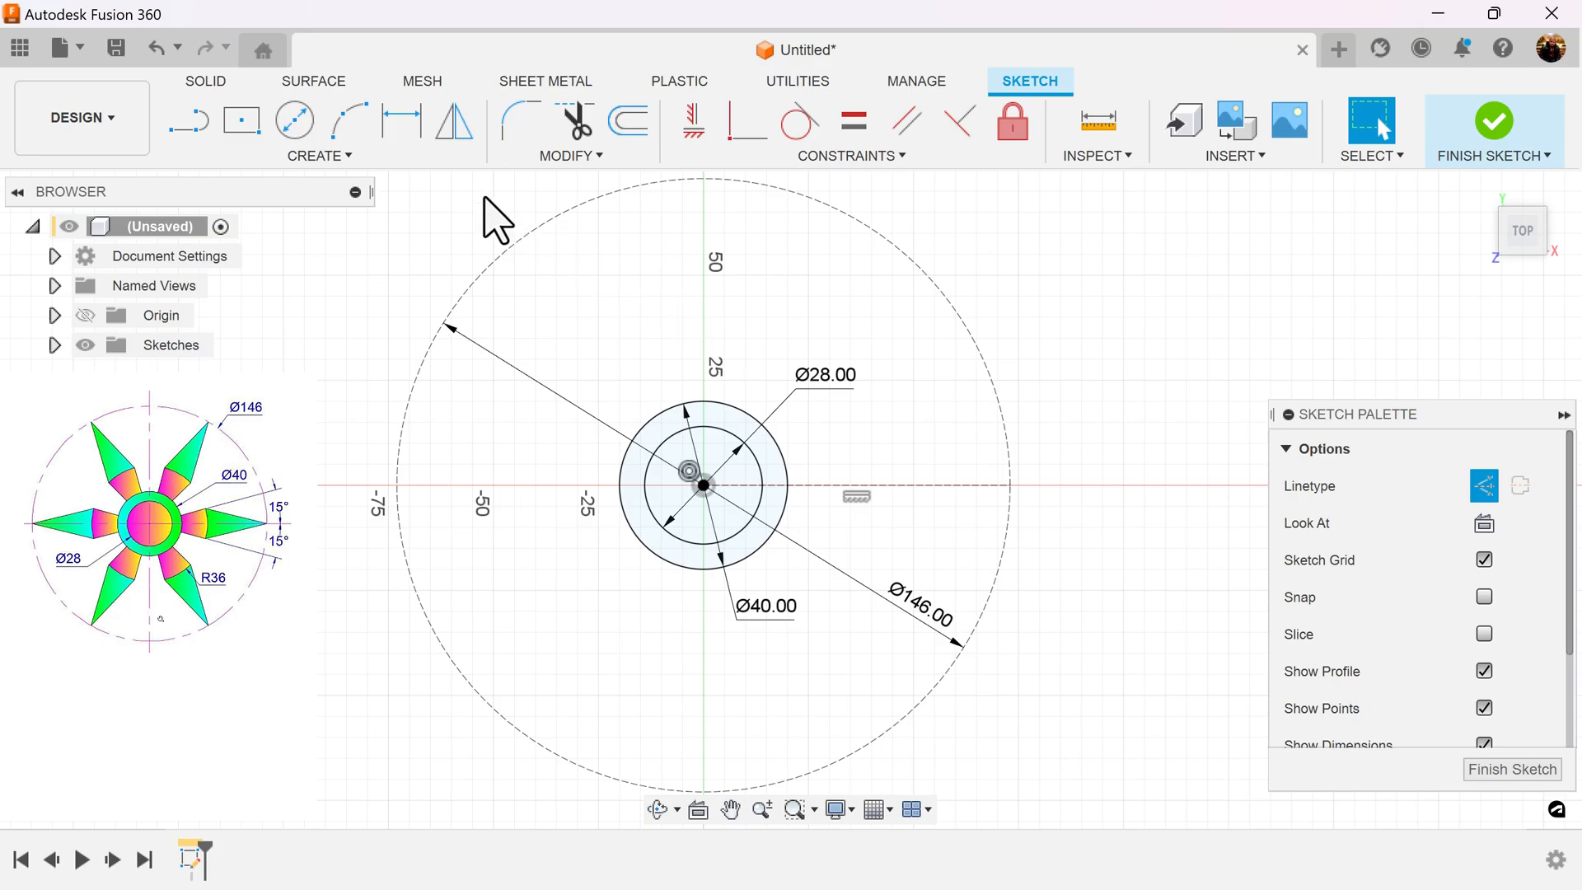
mouse_move(187, 120)
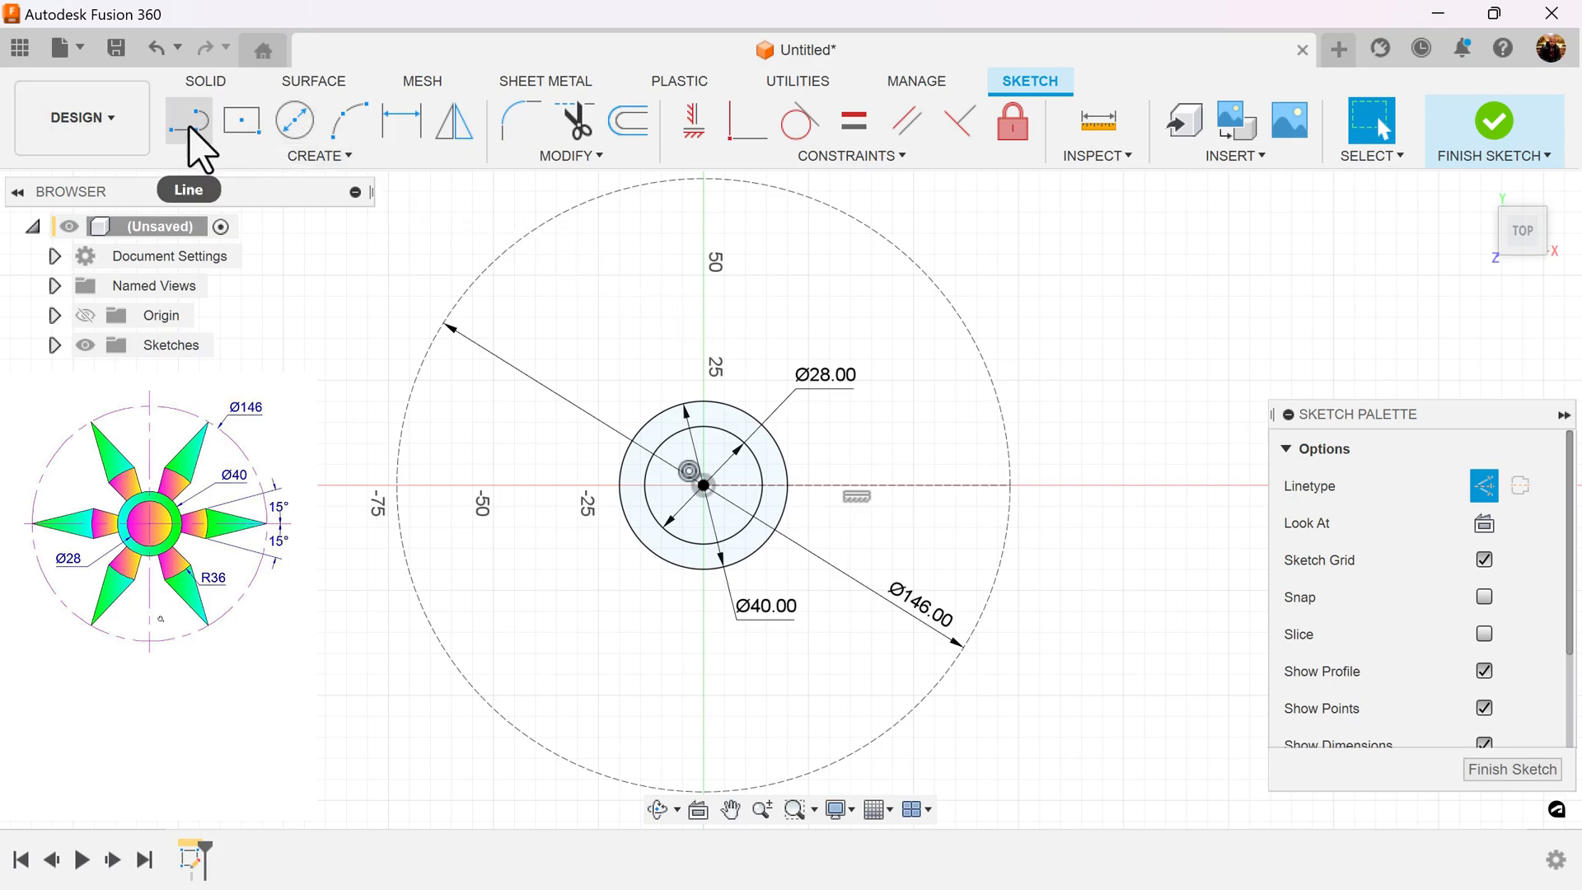
- Draw 73 mm construction lines from the centre and dimension each at 15° from the horizontal axis
click(188, 120)
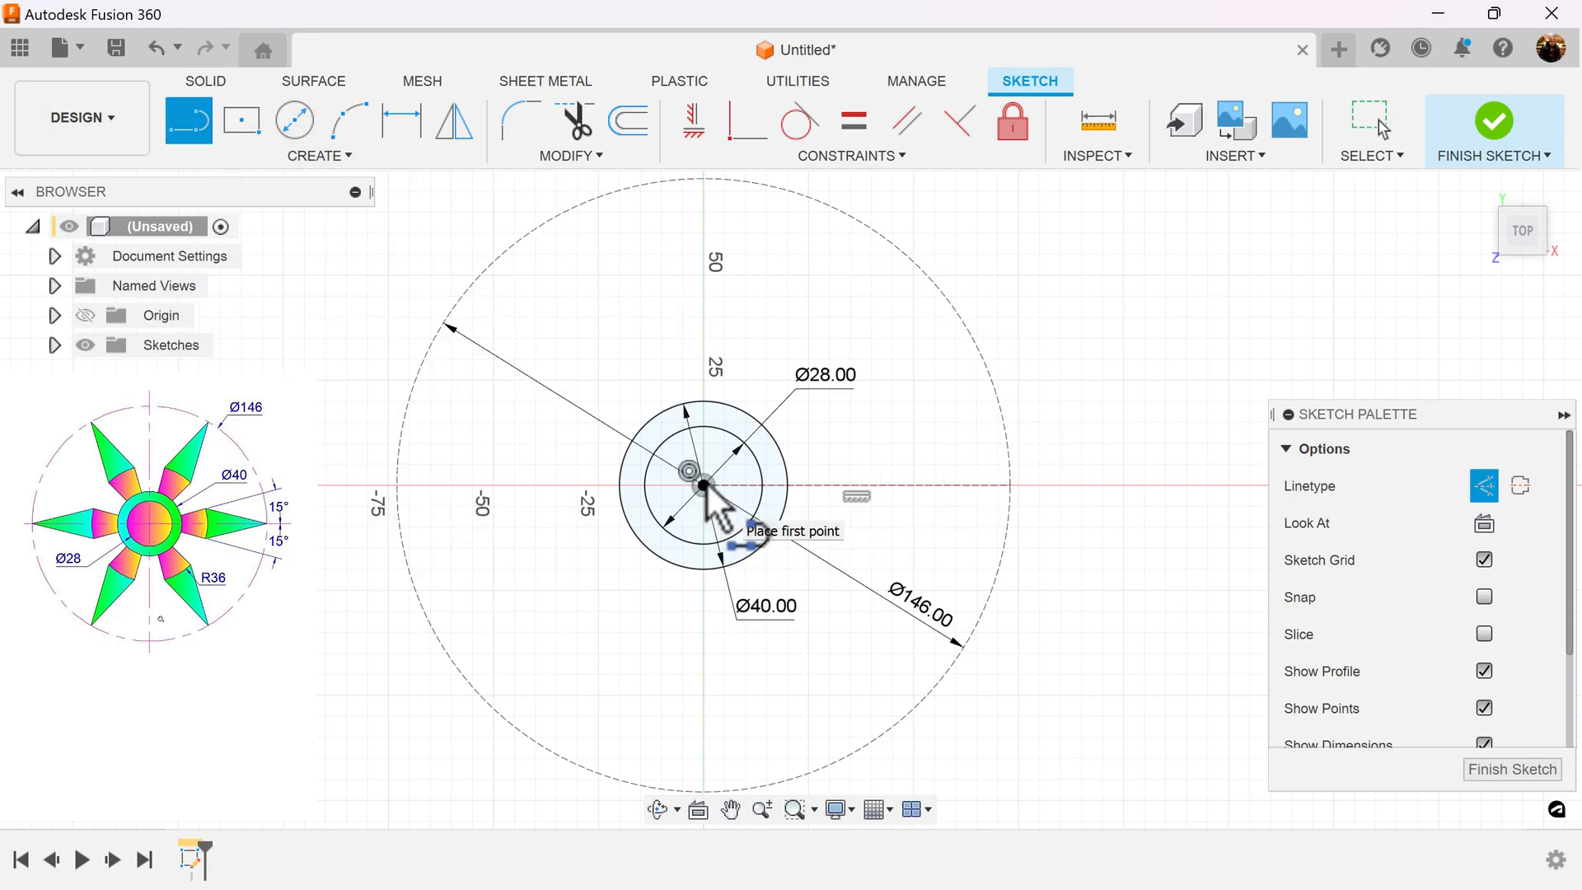
click(702, 484)
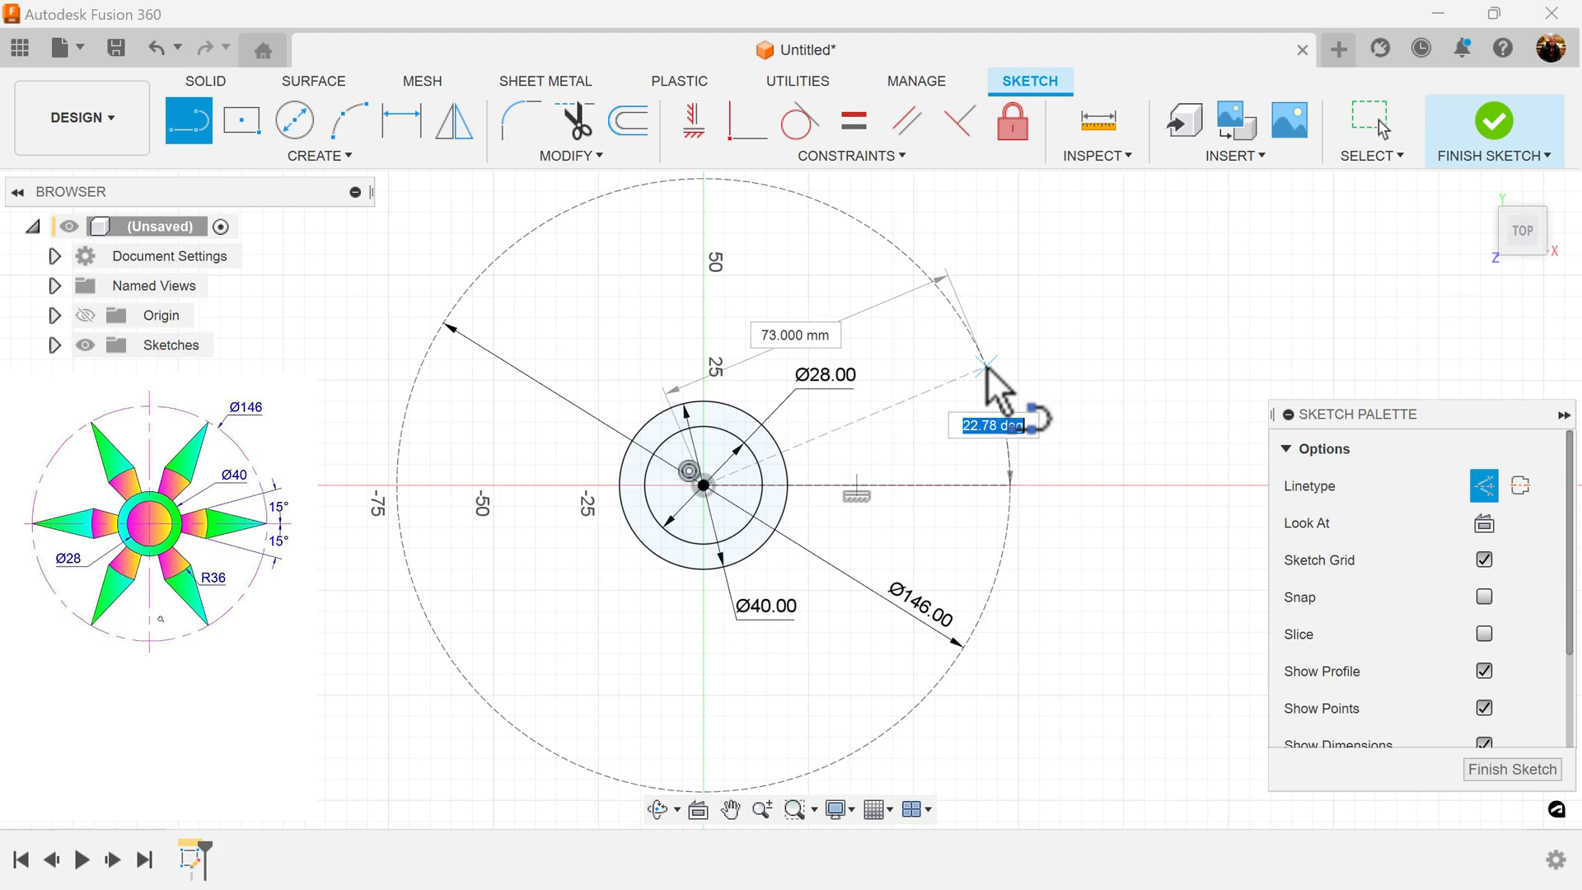
text(15)
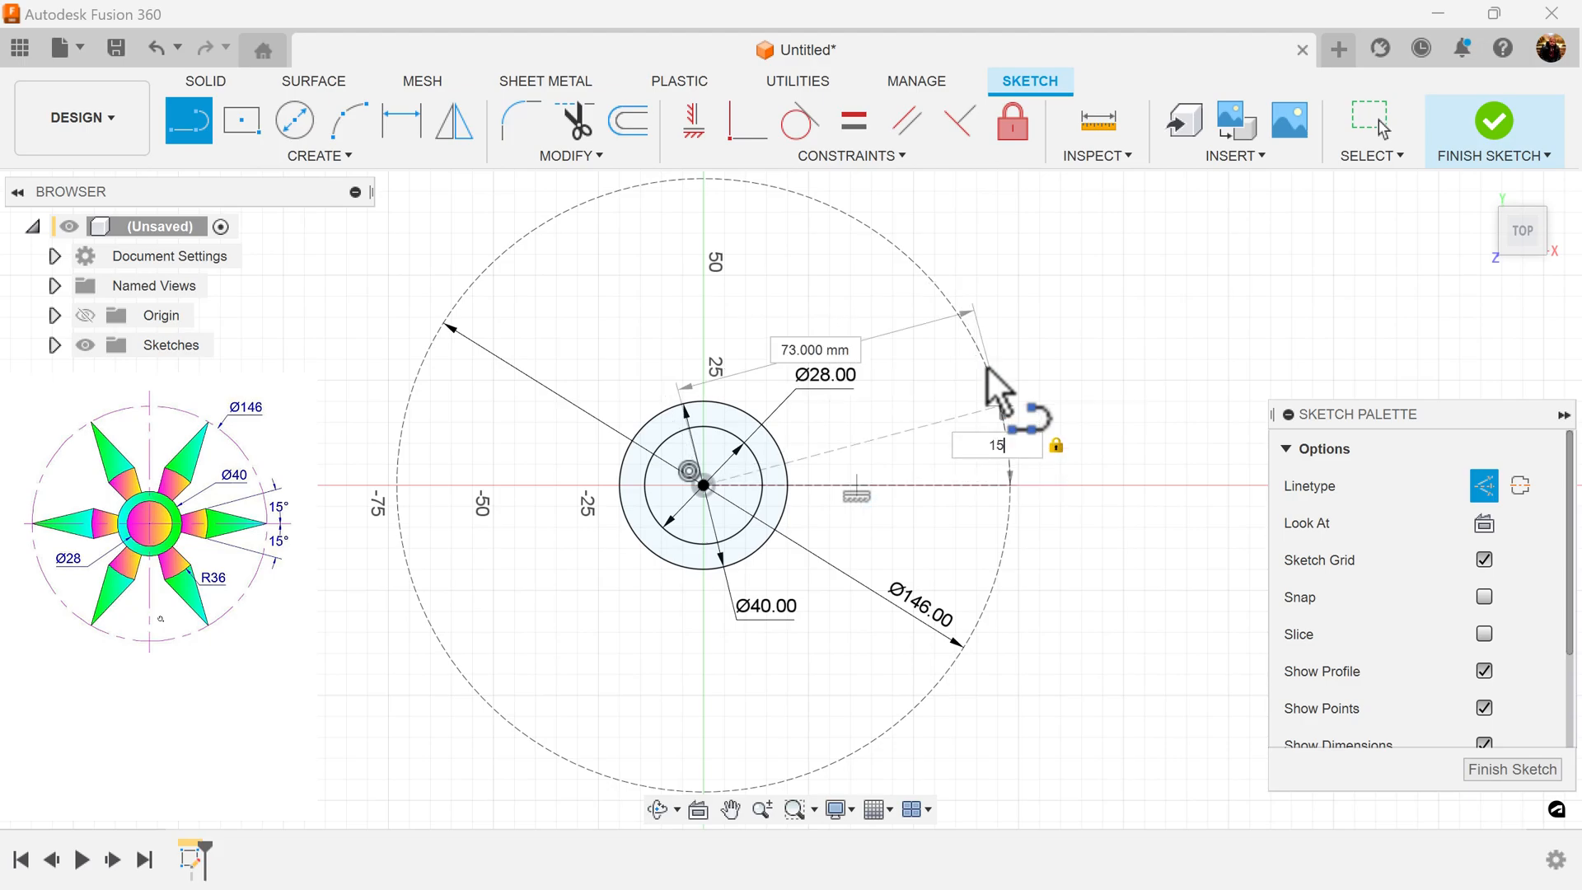
key(Enter)
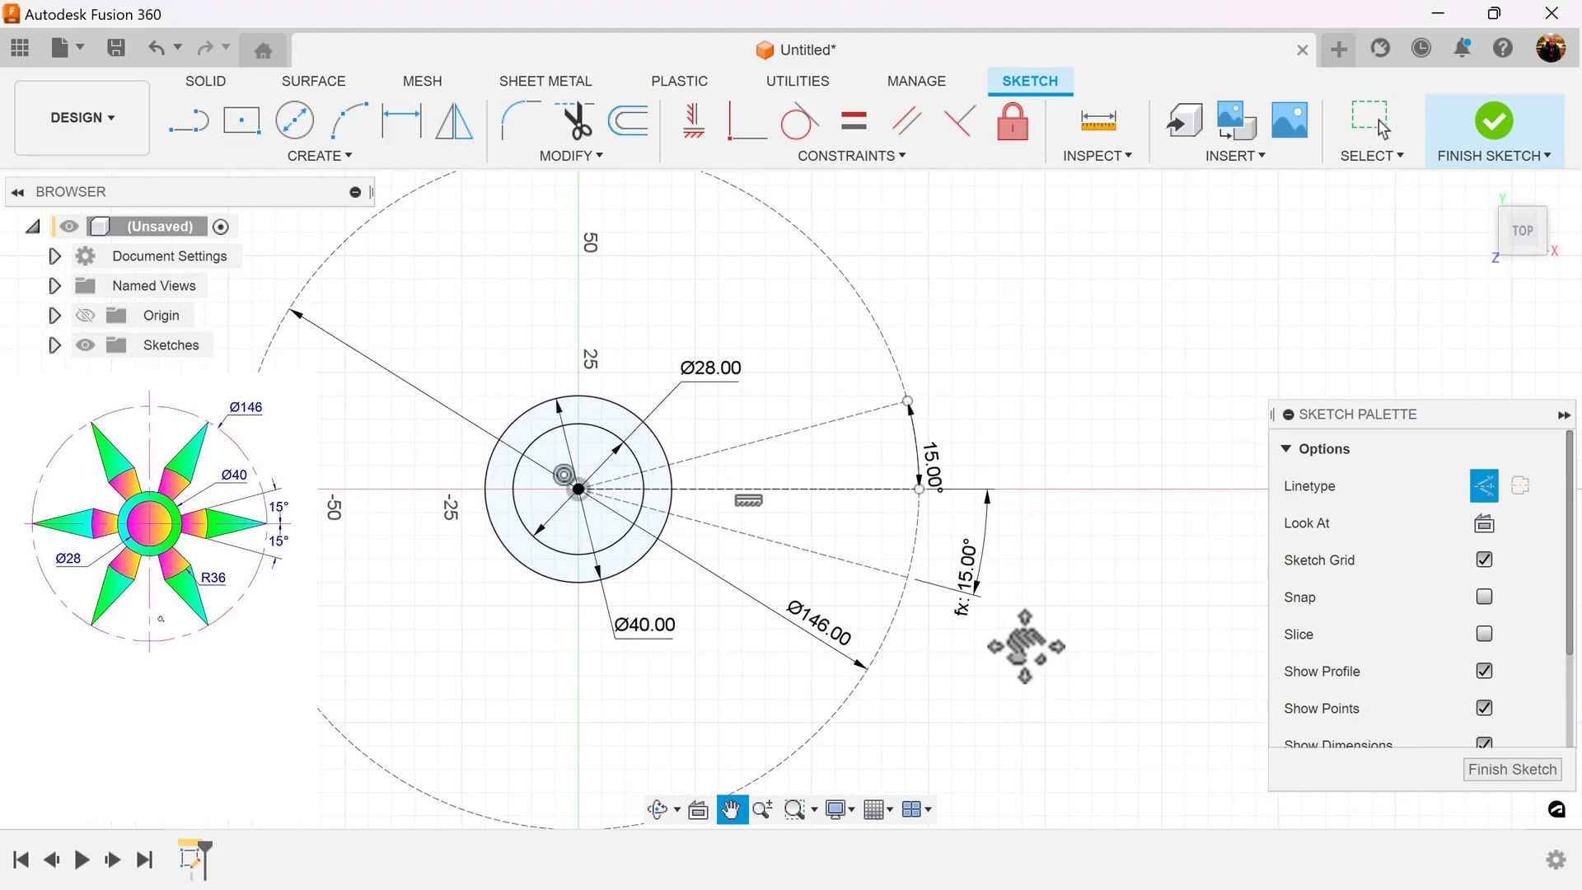
click(403, 120)
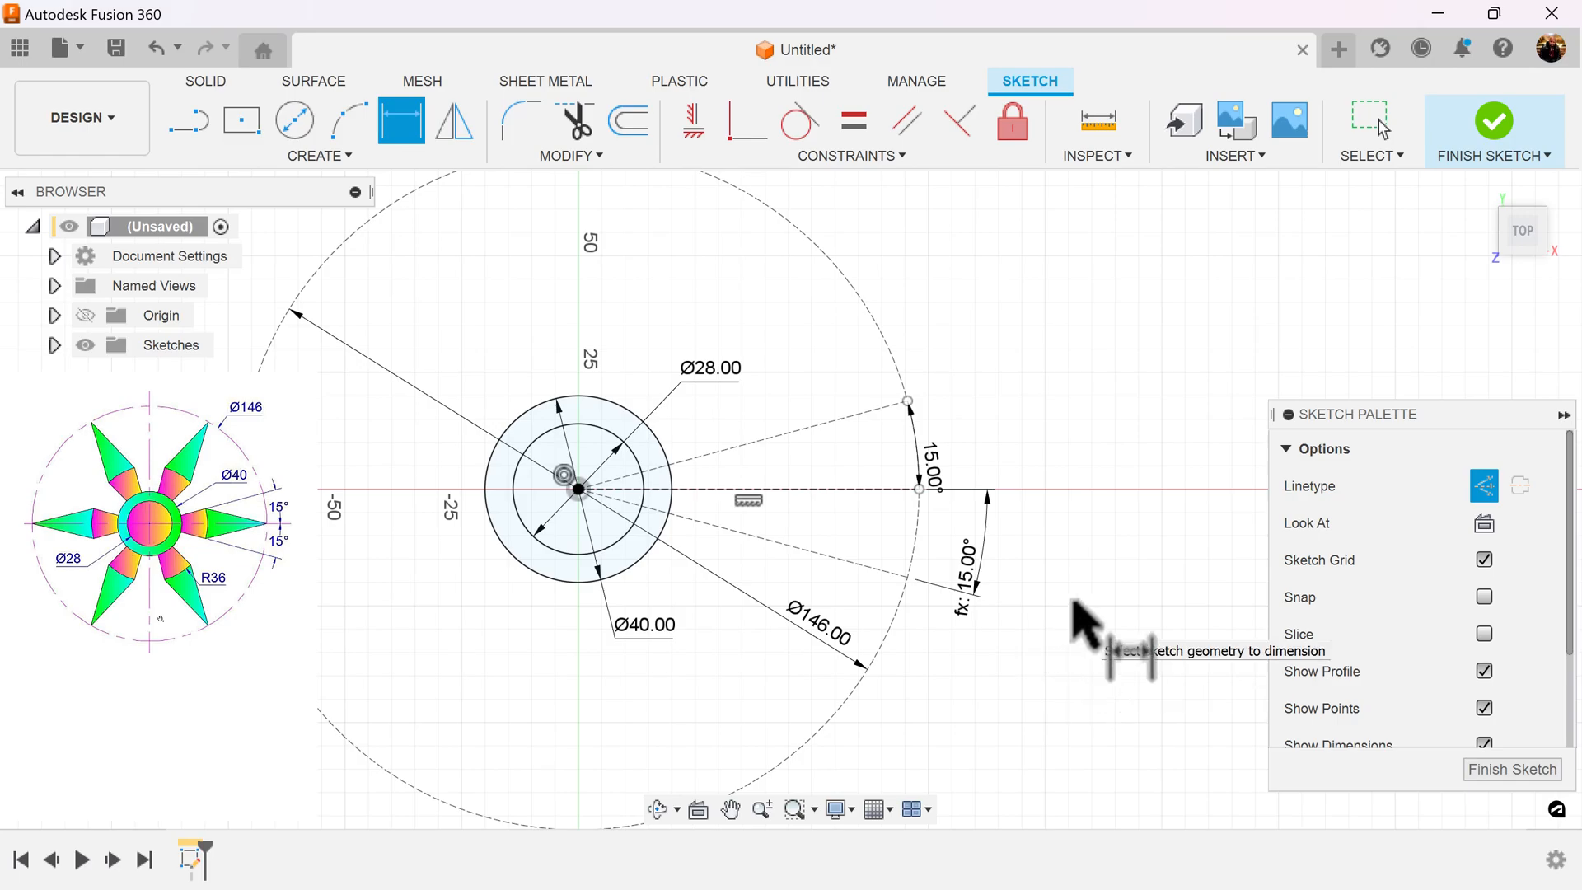
click(187, 120)
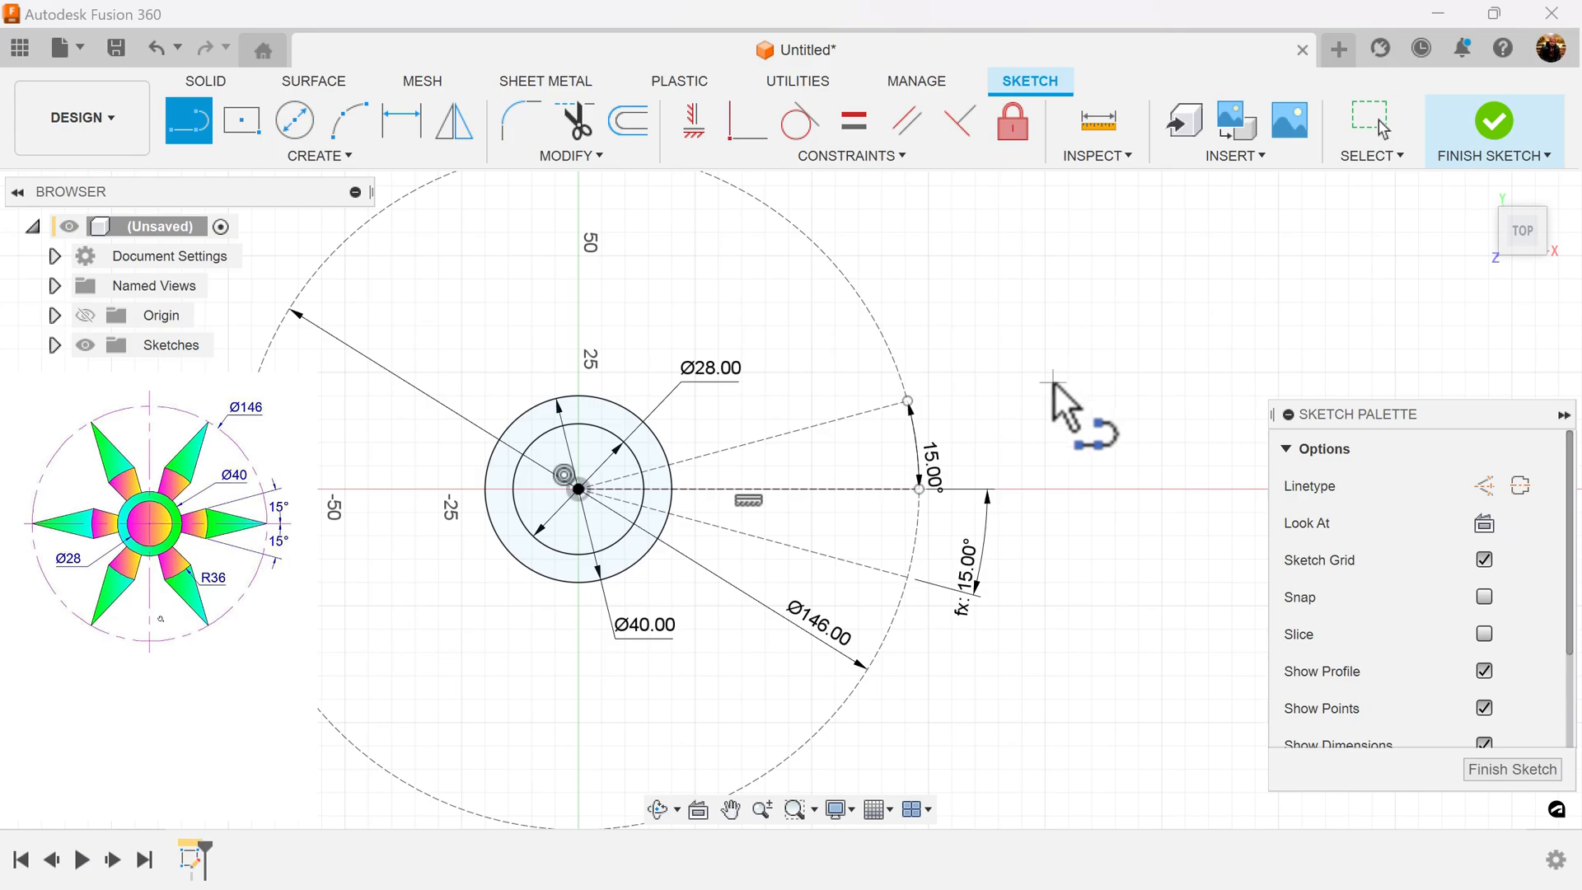
mouse_move(954, 277)
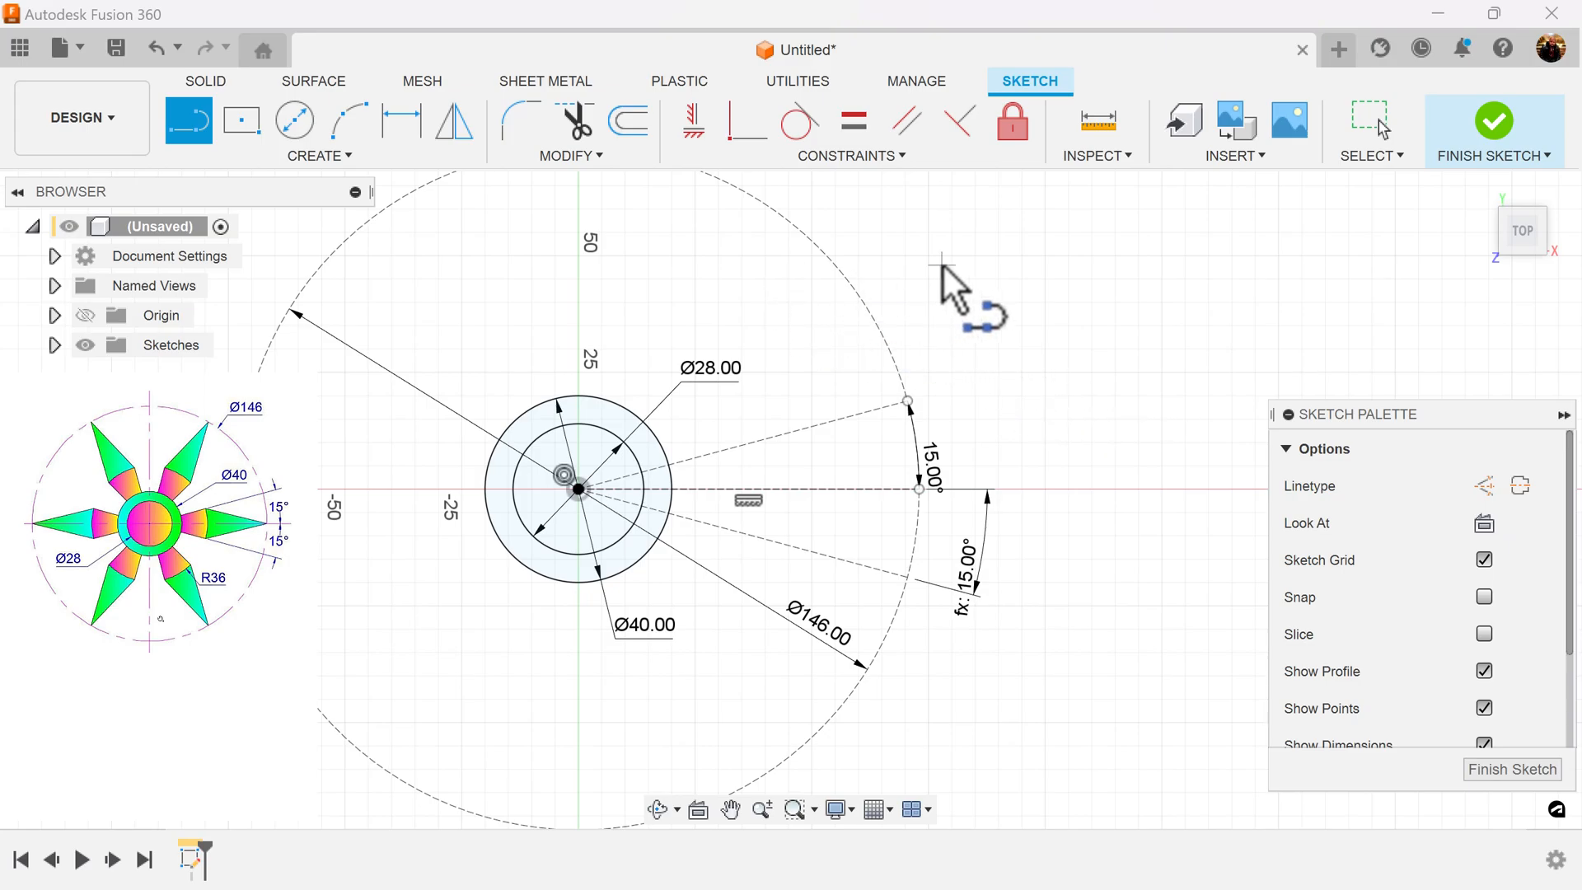
- Draw a centre-point arc between the two construction lines and dimension its radius to 36 mm
click(347, 120)
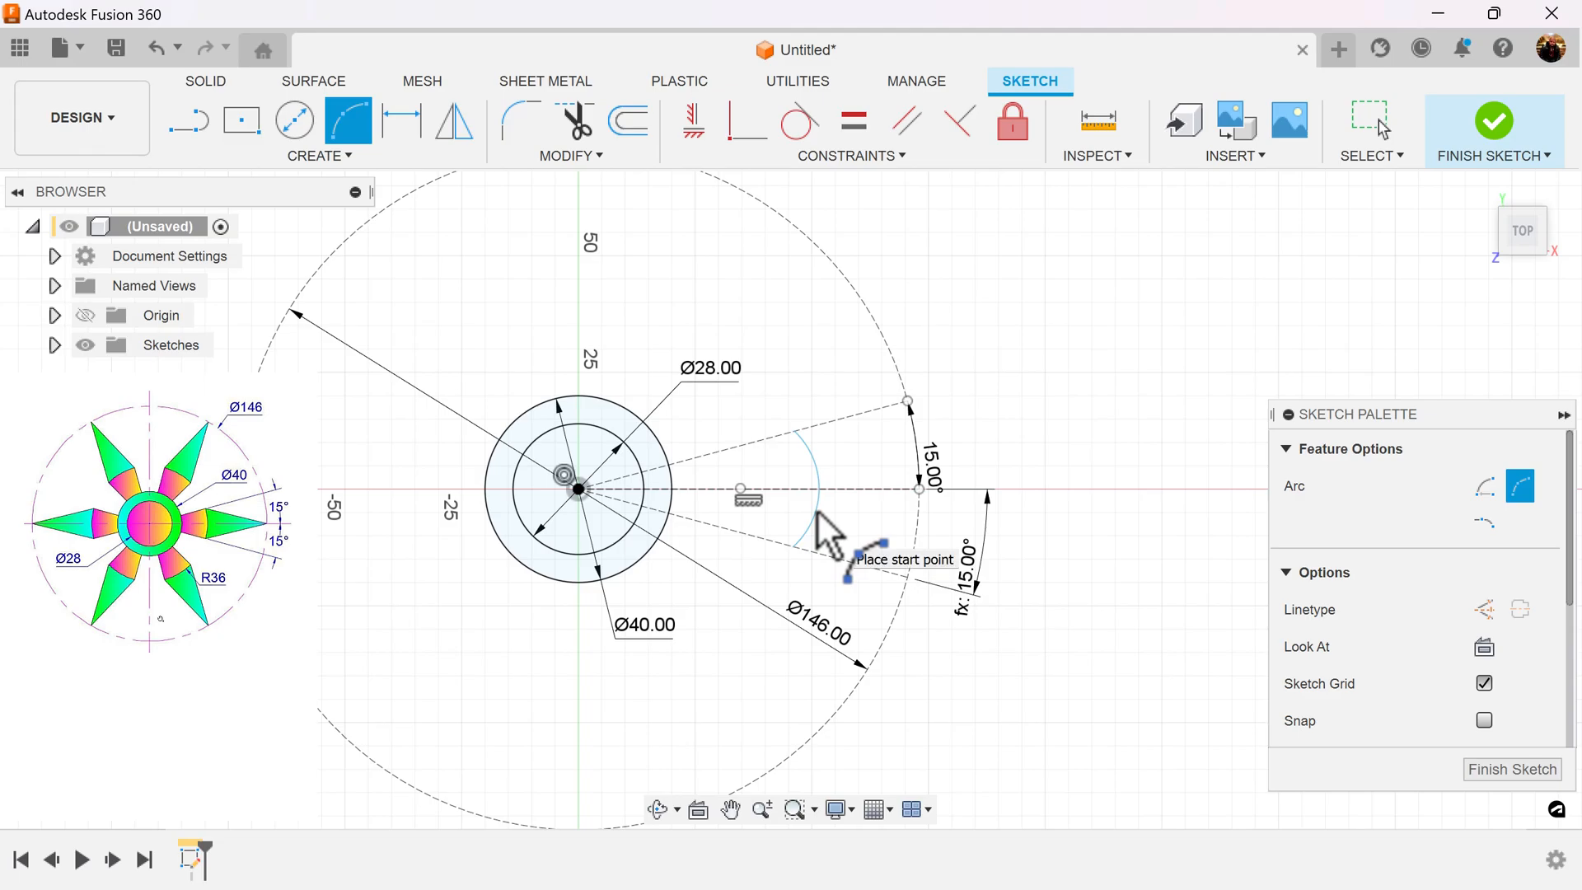
click(401, 120)
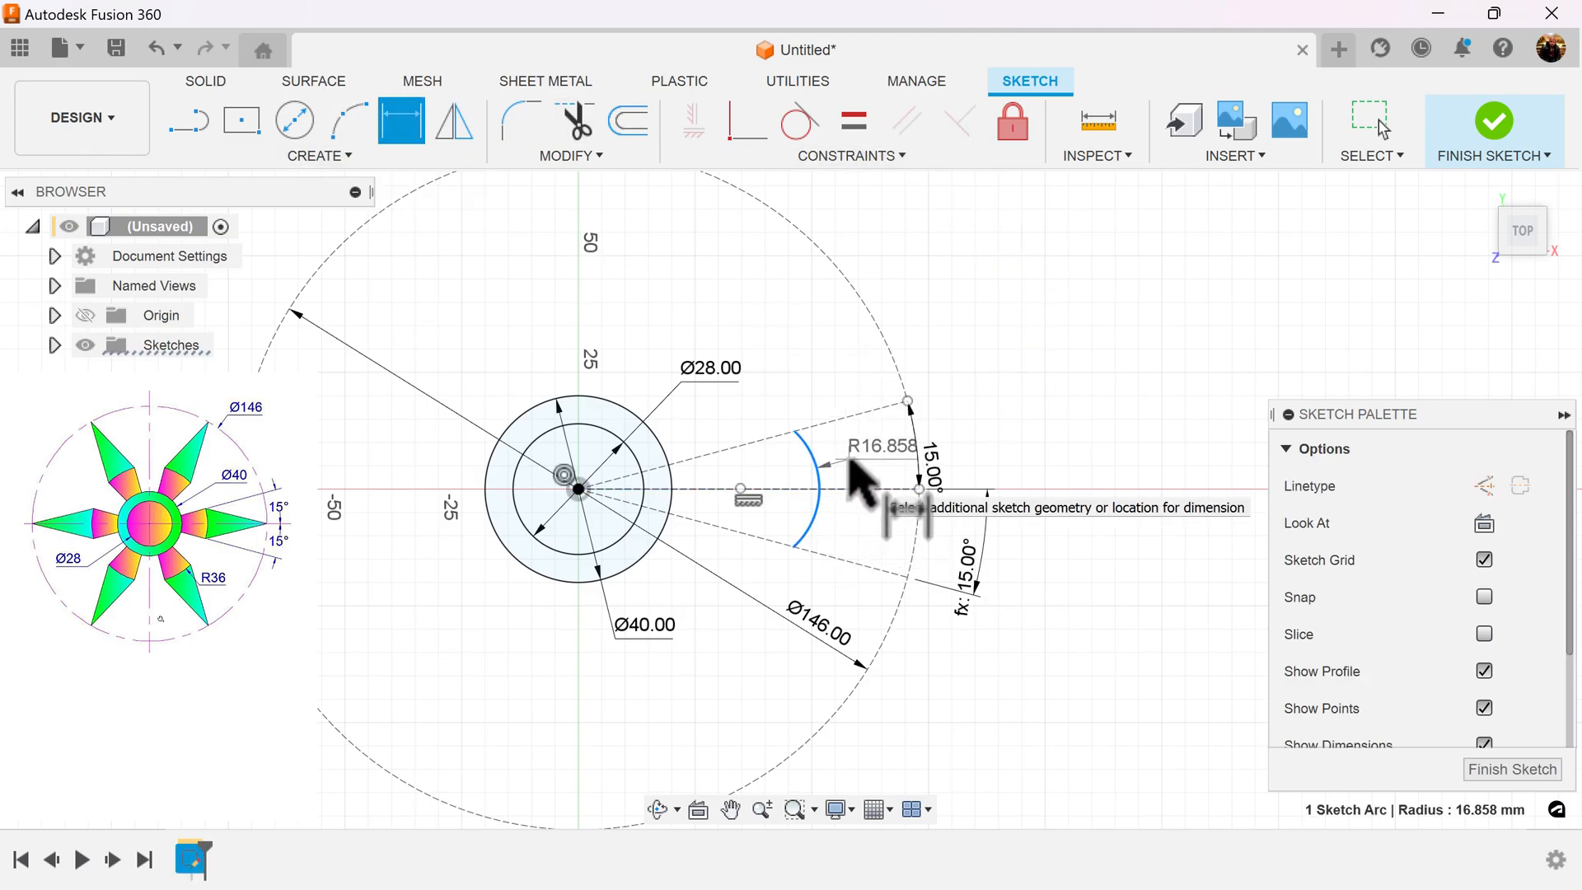
text(36.00)
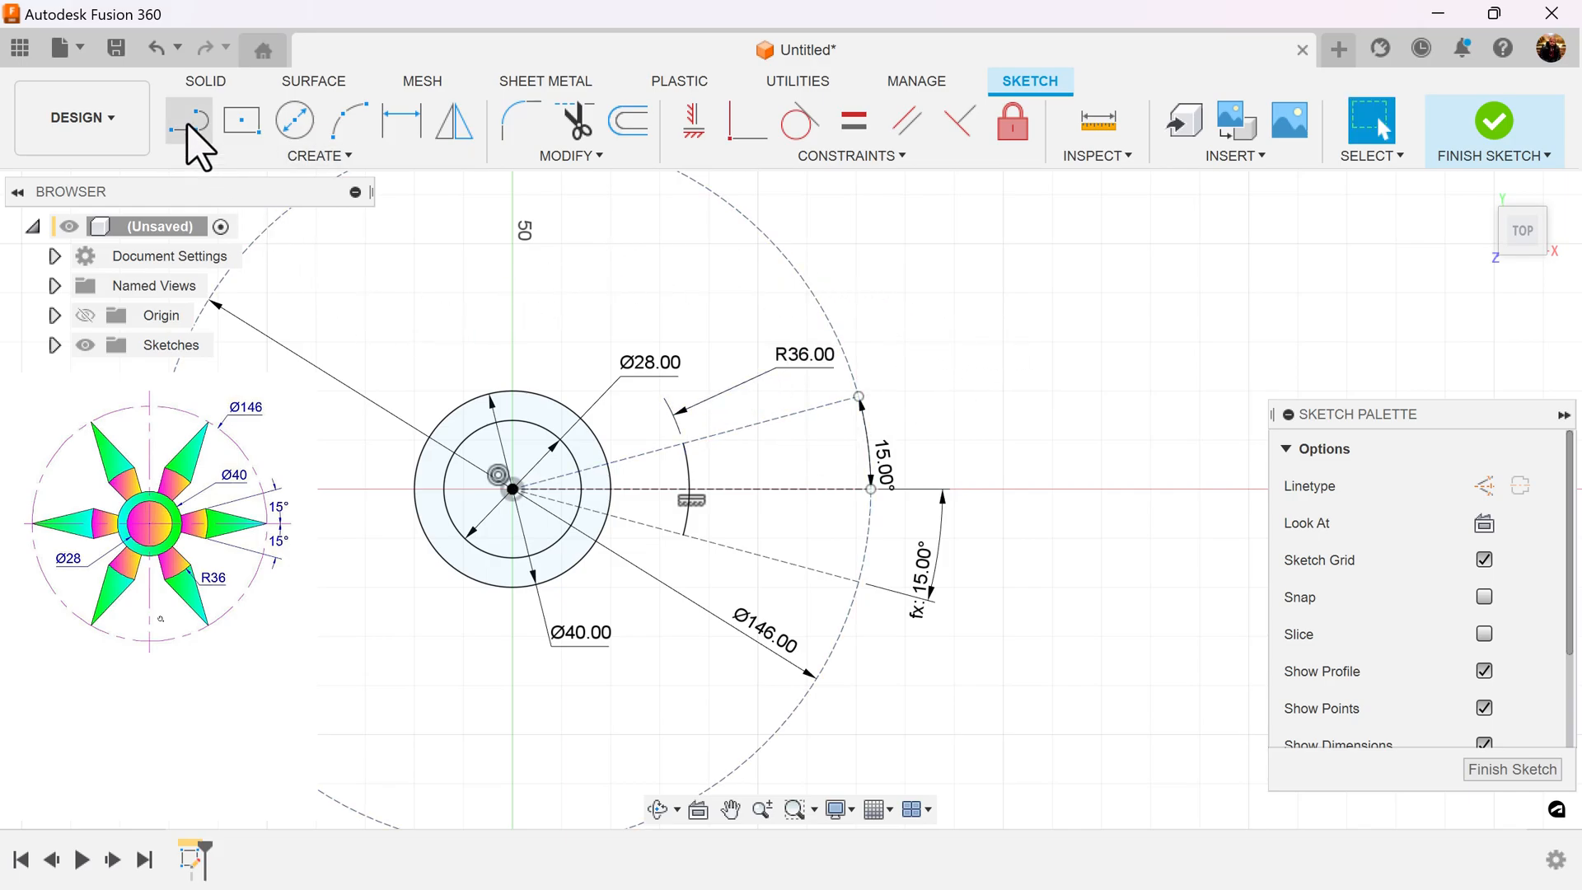
- Join the R36 arc ends to a tip on the horizontal axis with solid lines, keeping the 15° angle
click(188, 120)
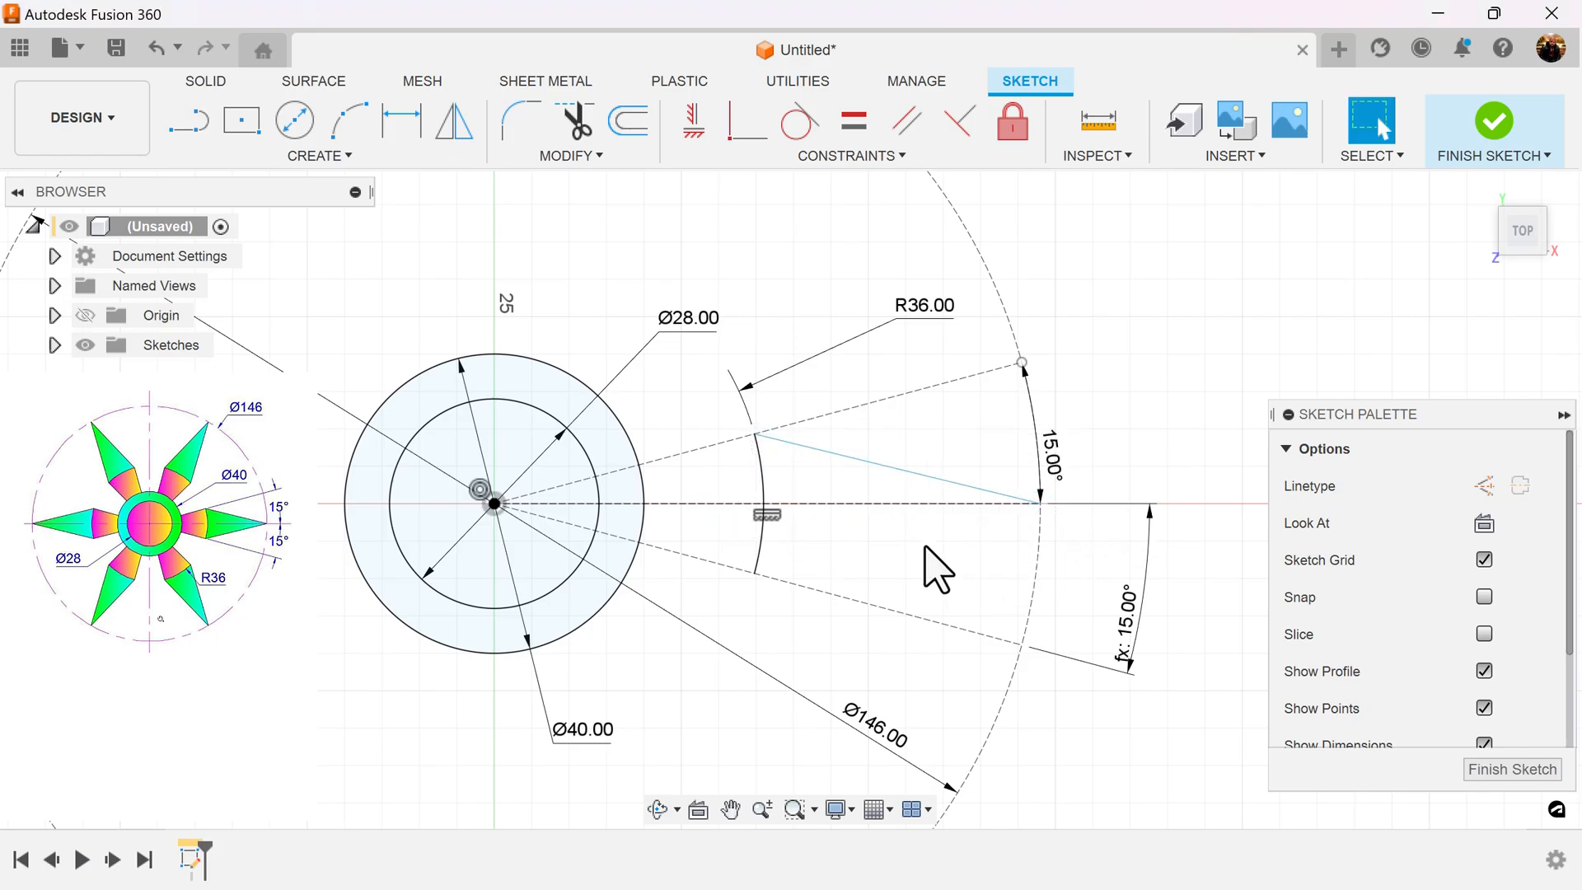
click(908, 470)
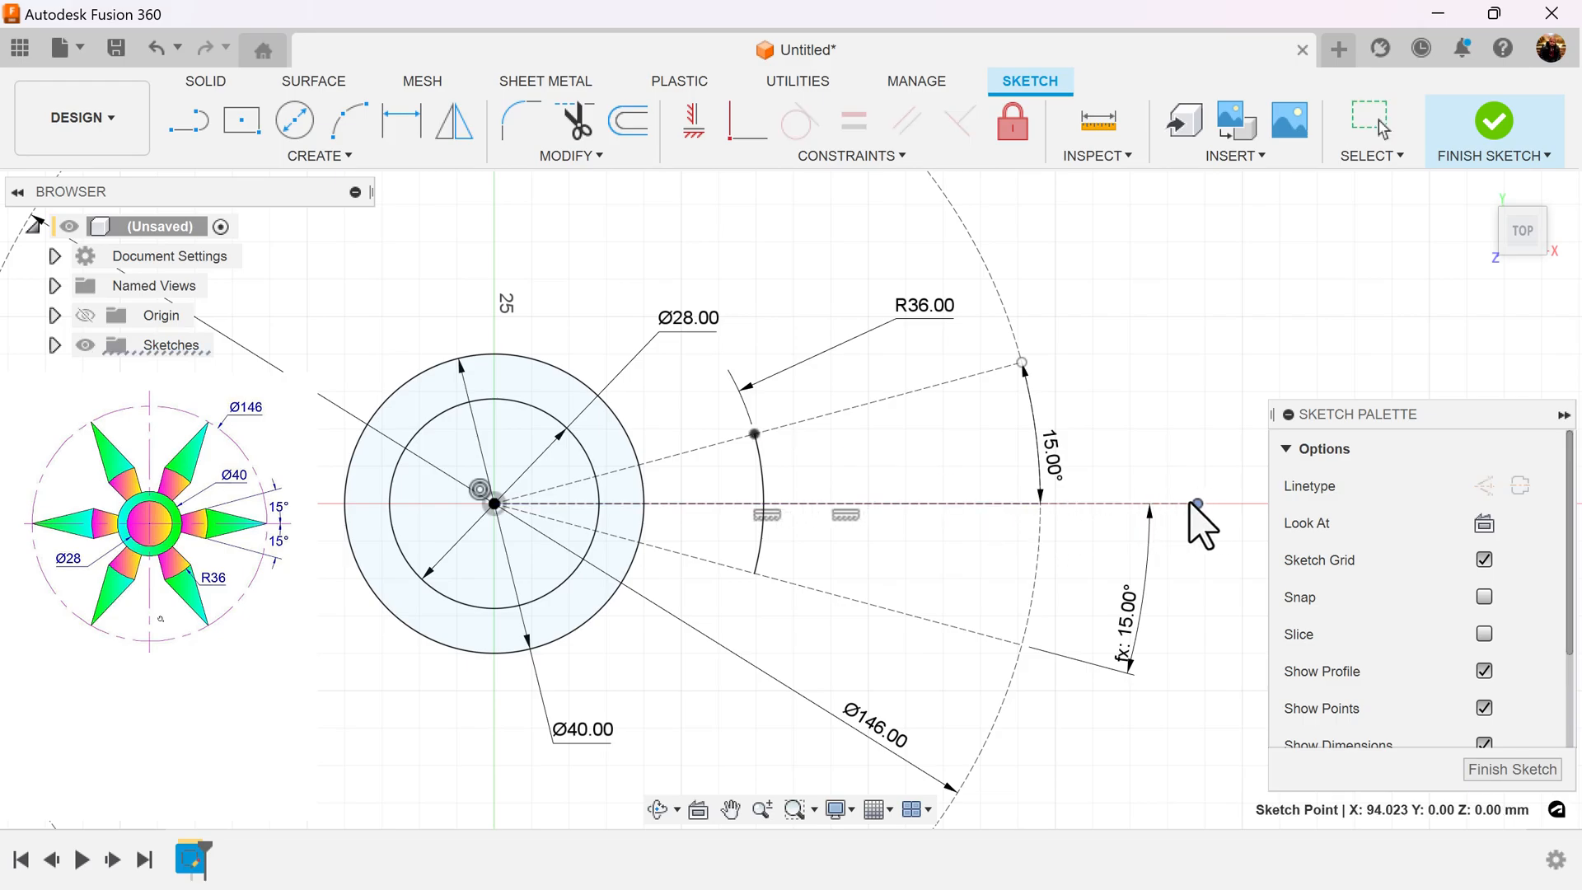
click(1202, 503)
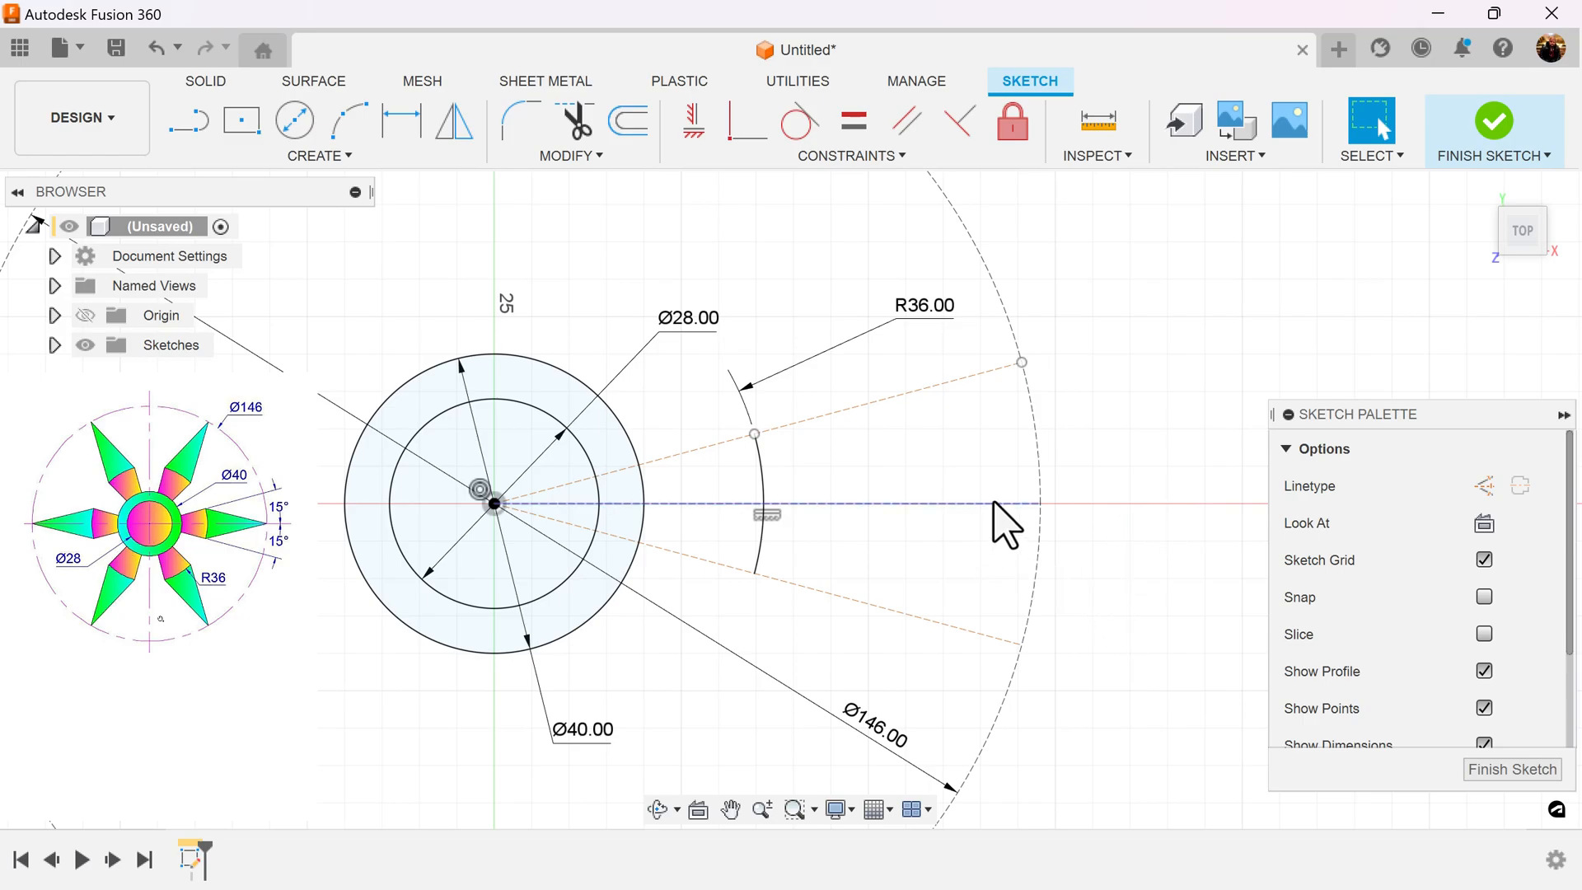
mouse_move(974, 524)
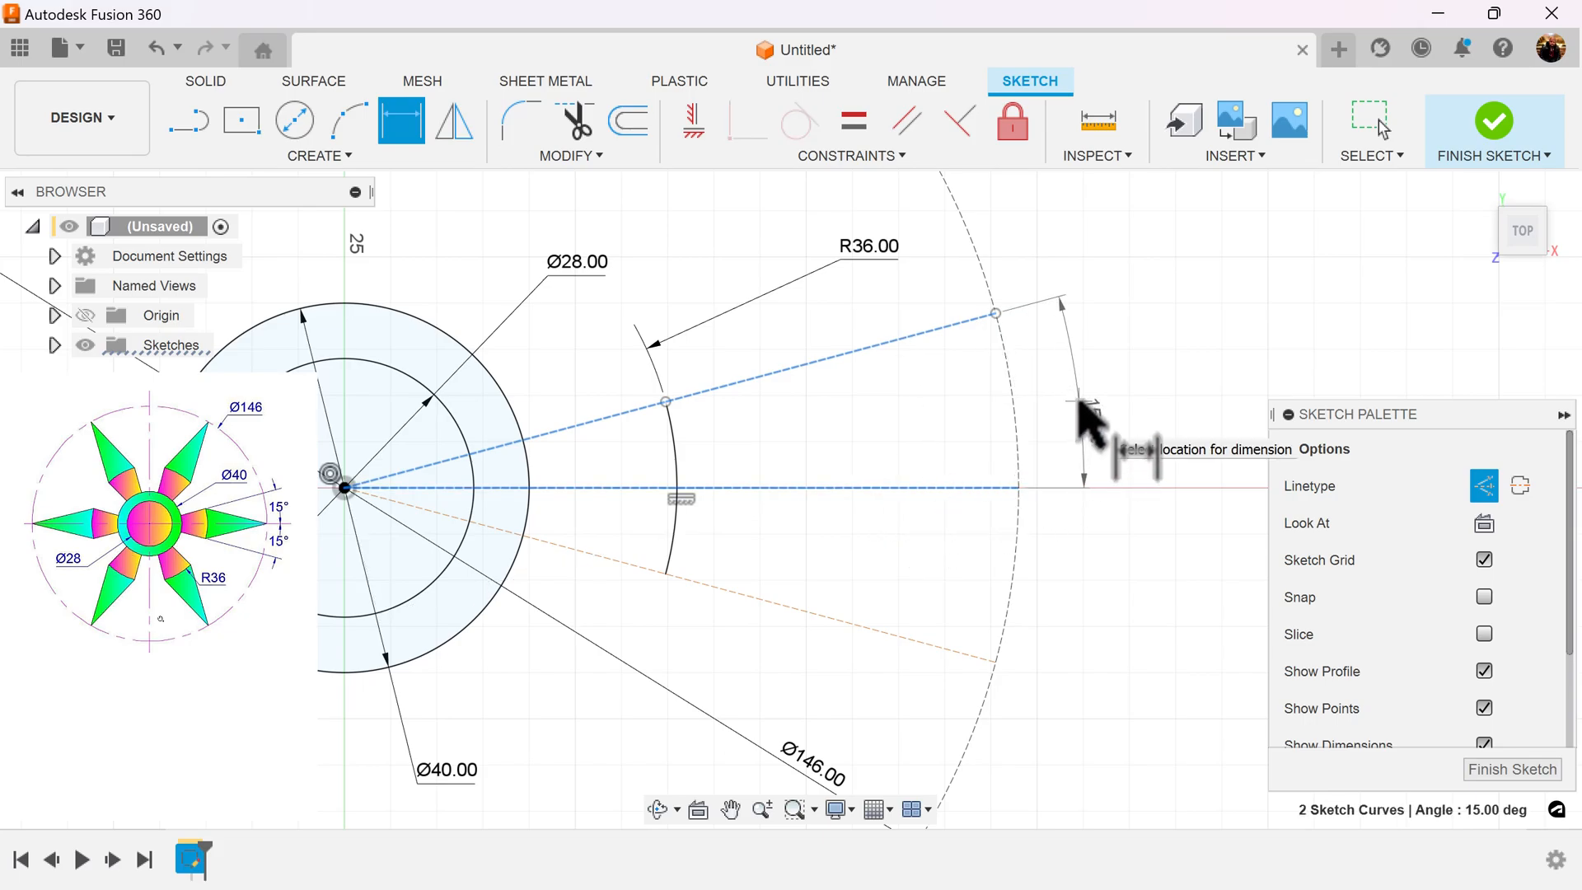
click(1084, 423)
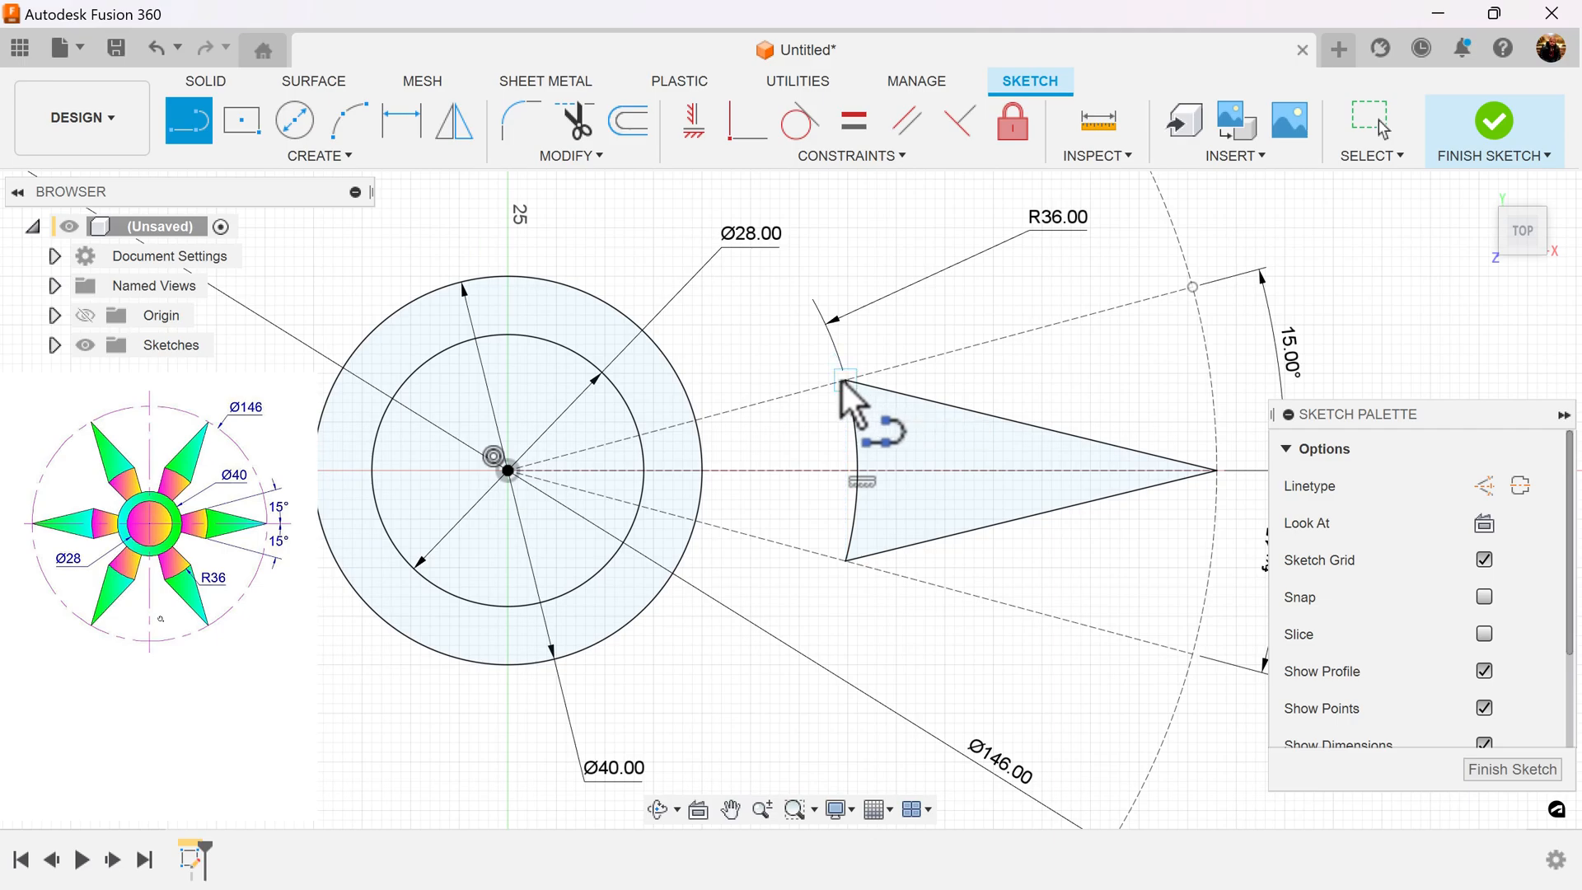
- Link the arc's ends to the Ø40 circle with lines, completing the first spoke outline
click(846, 381)
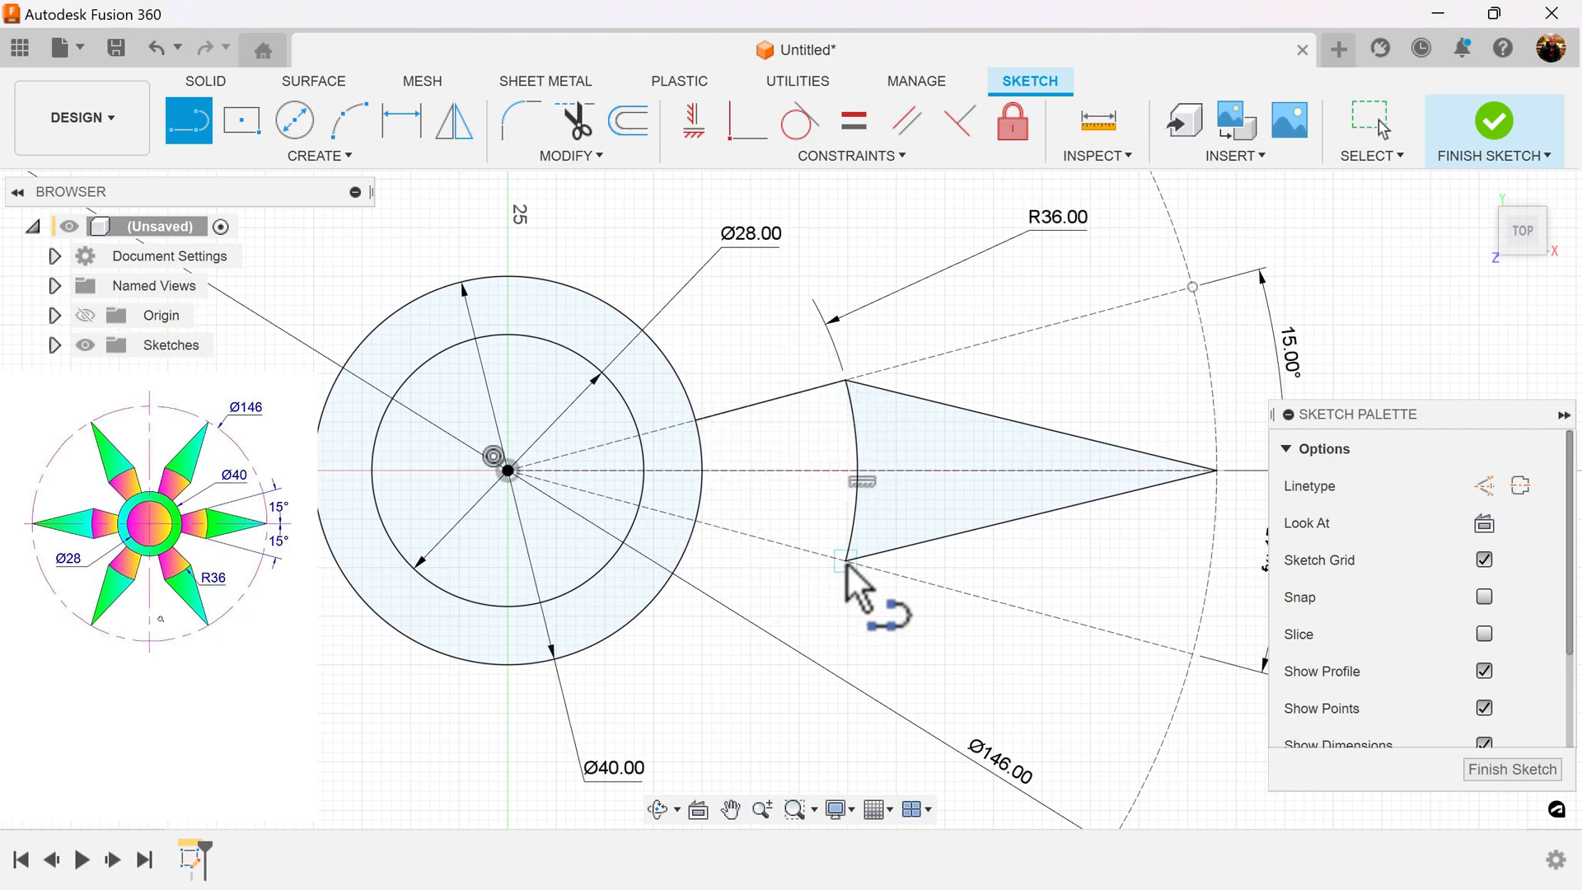
mouse_move(707, 545)
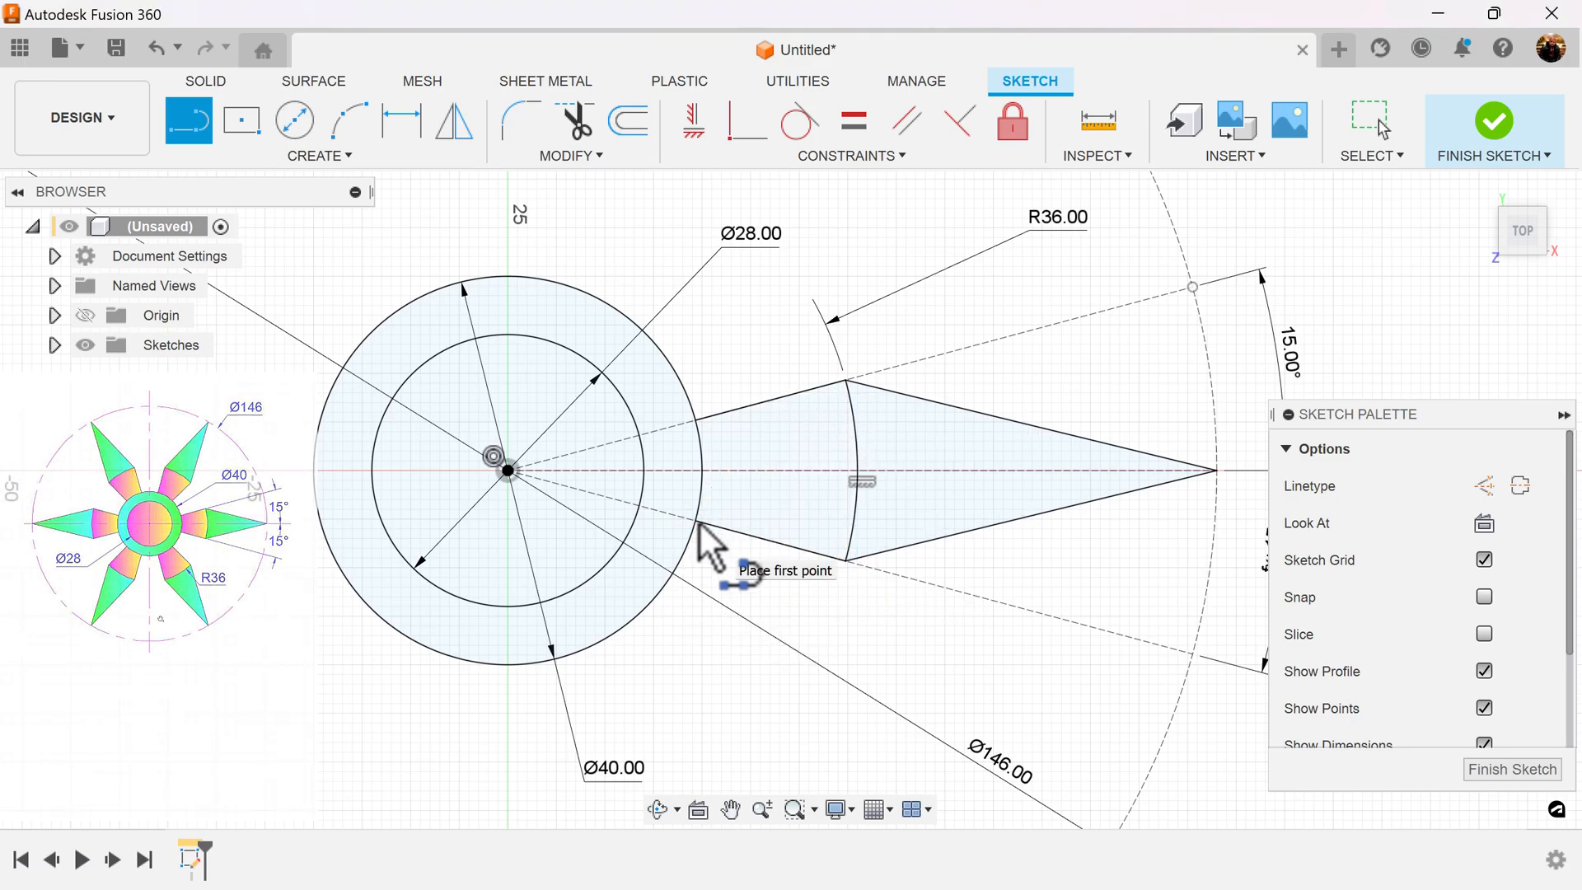
scroll(down, 3)
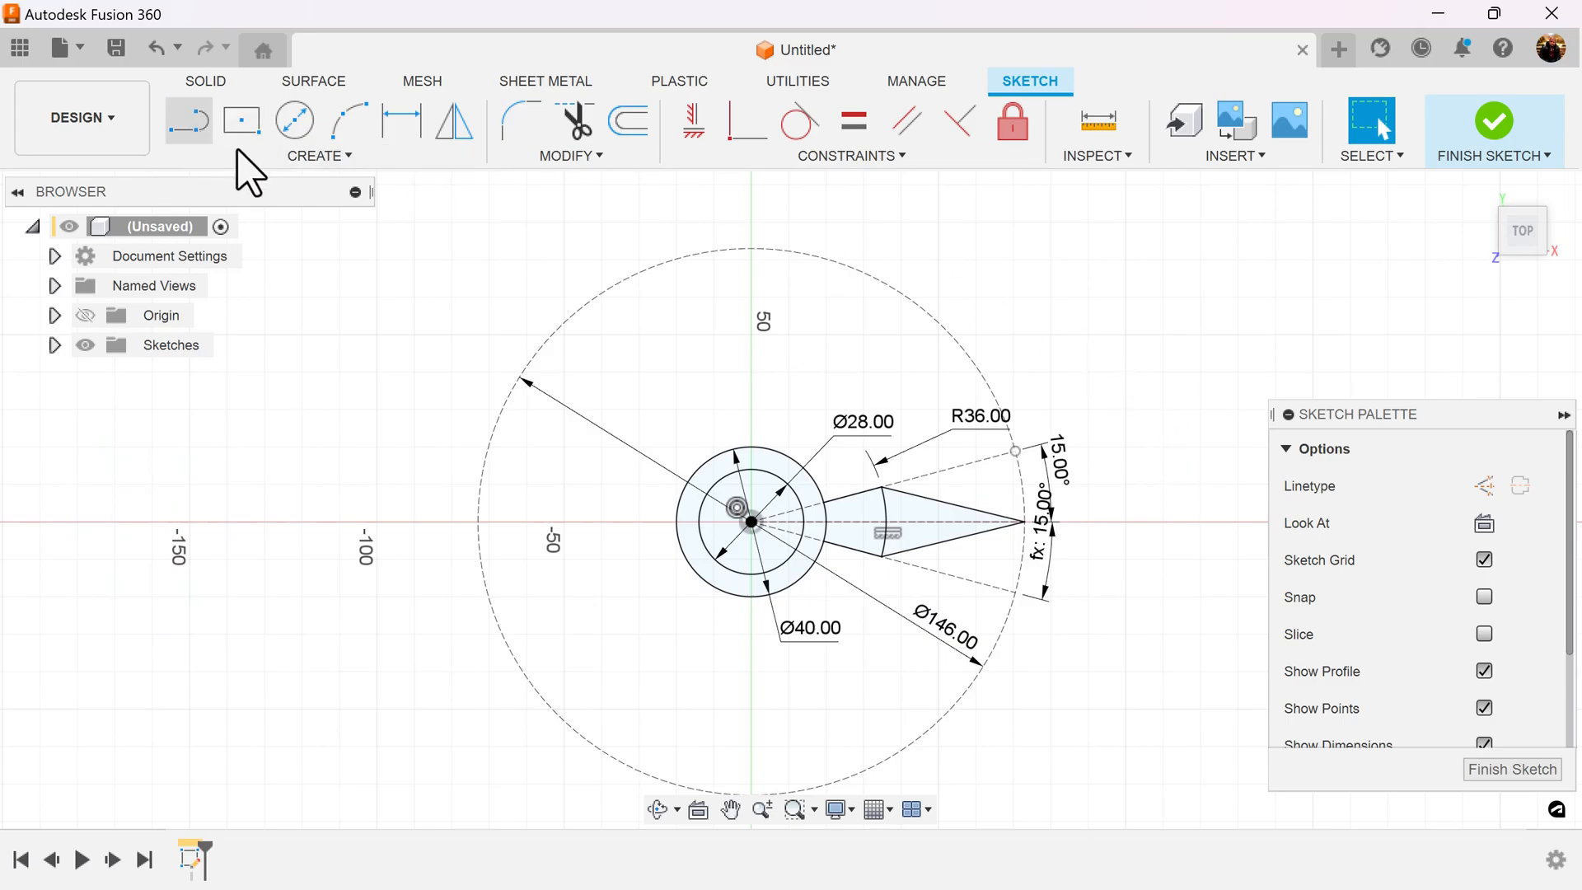
- Circular-pattern the five spoke curves about the origin with quantity 6
click(318, 131)
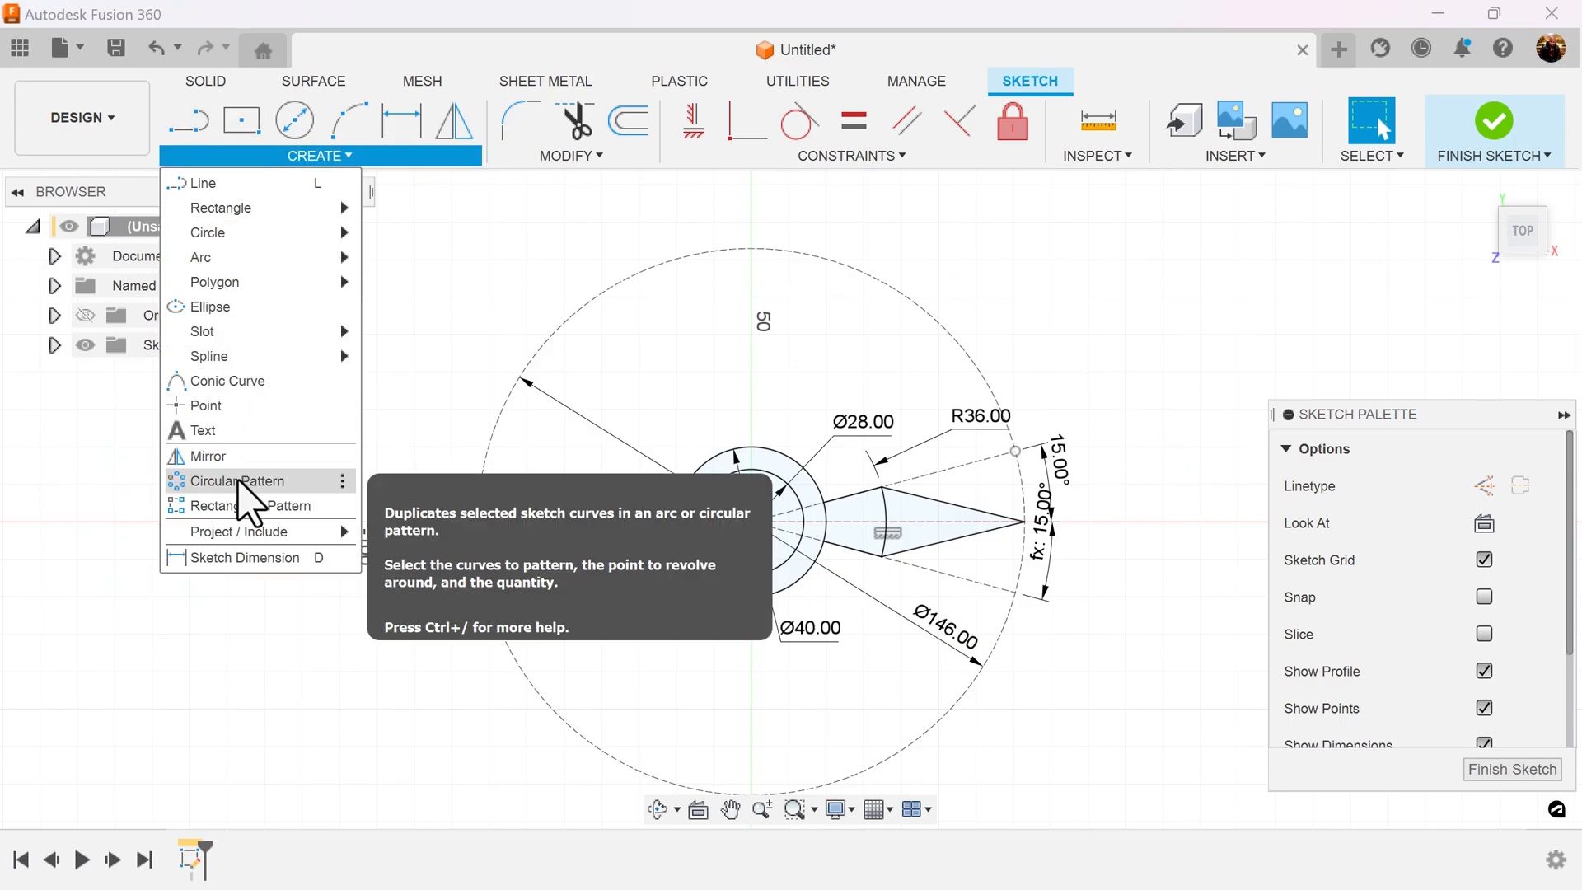
click(237, 480)
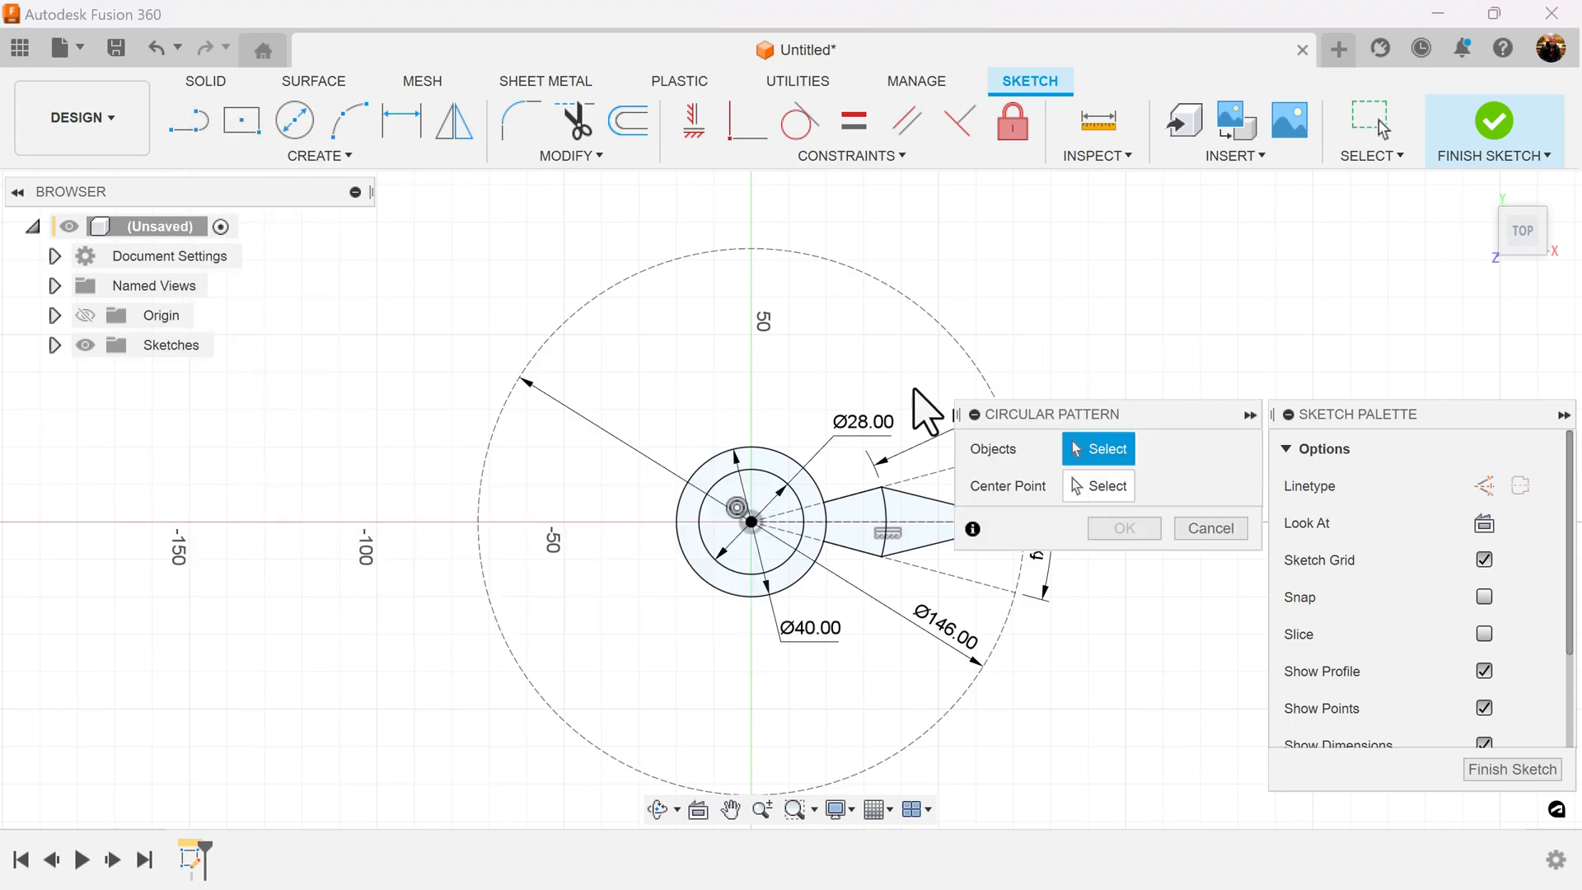
click(873, 494)
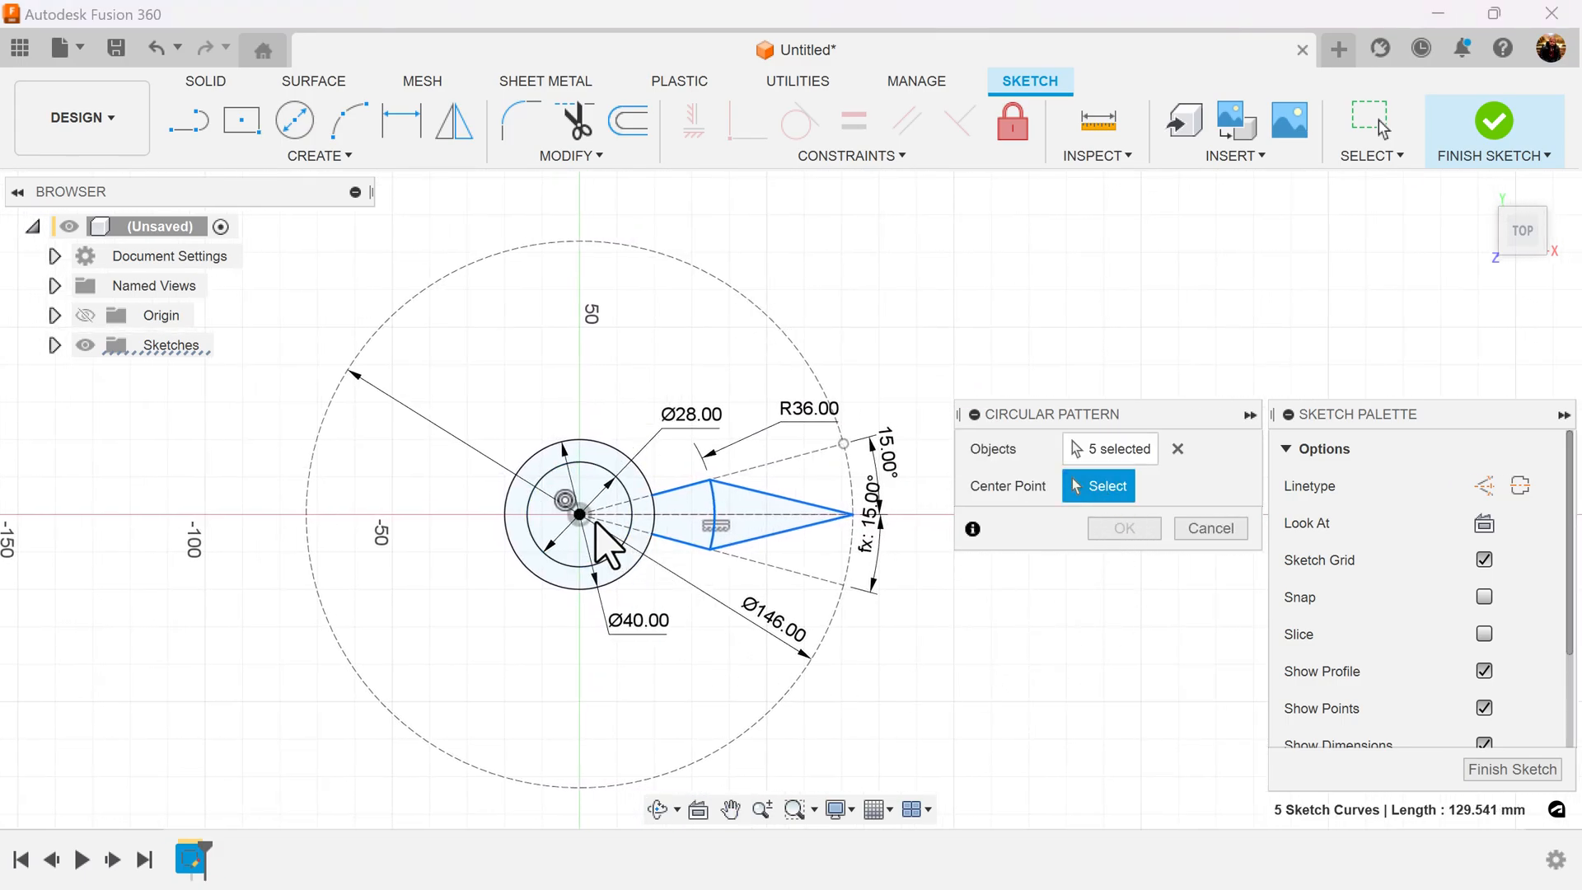
click(577, 514)
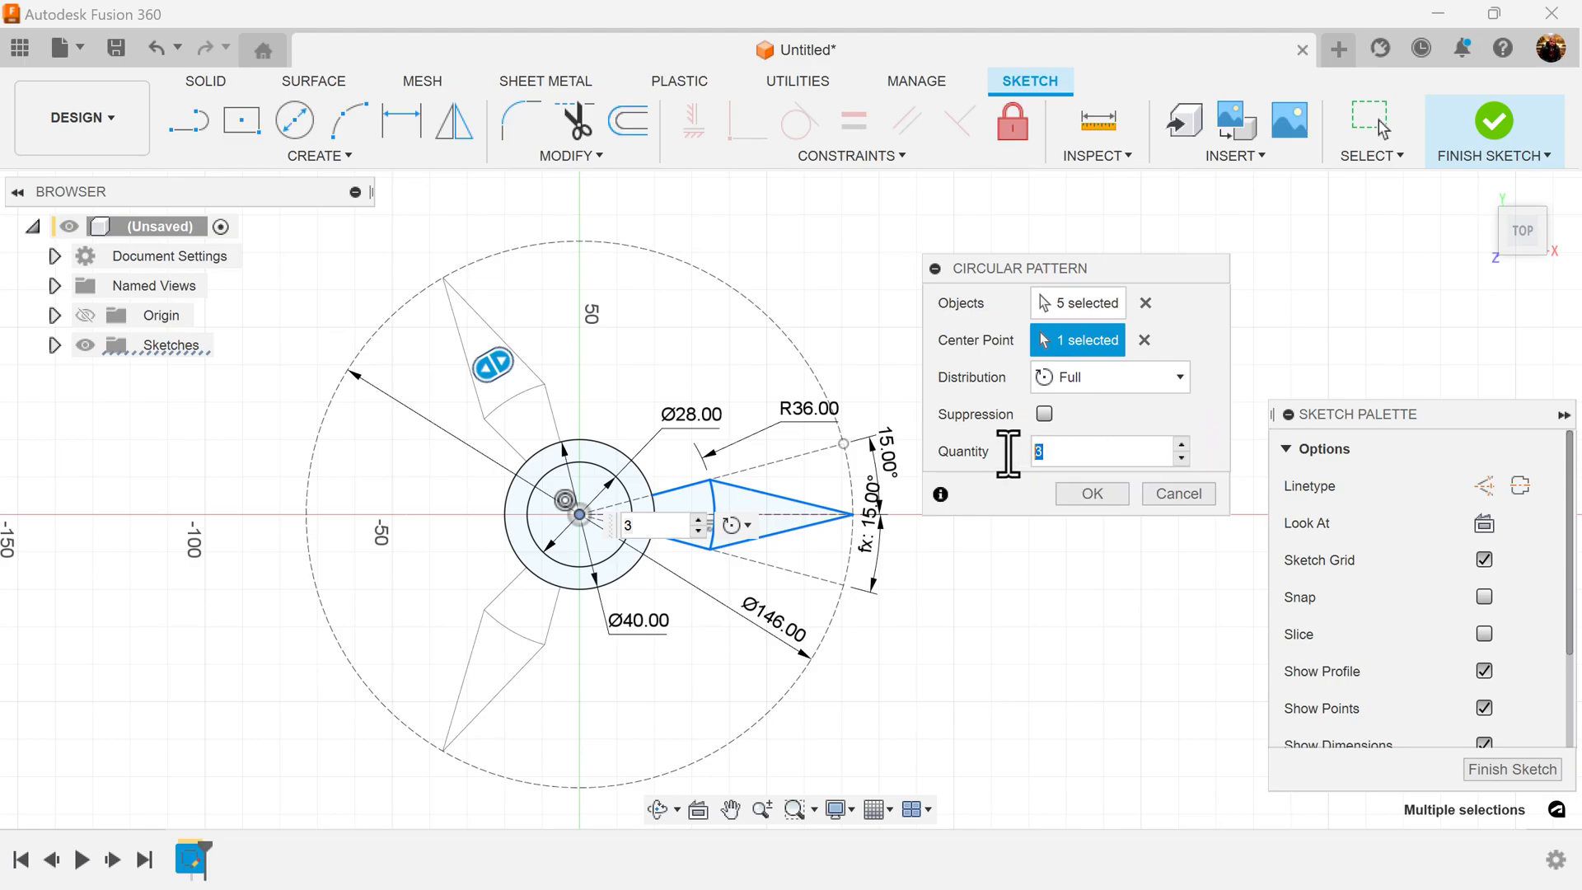
text(6)
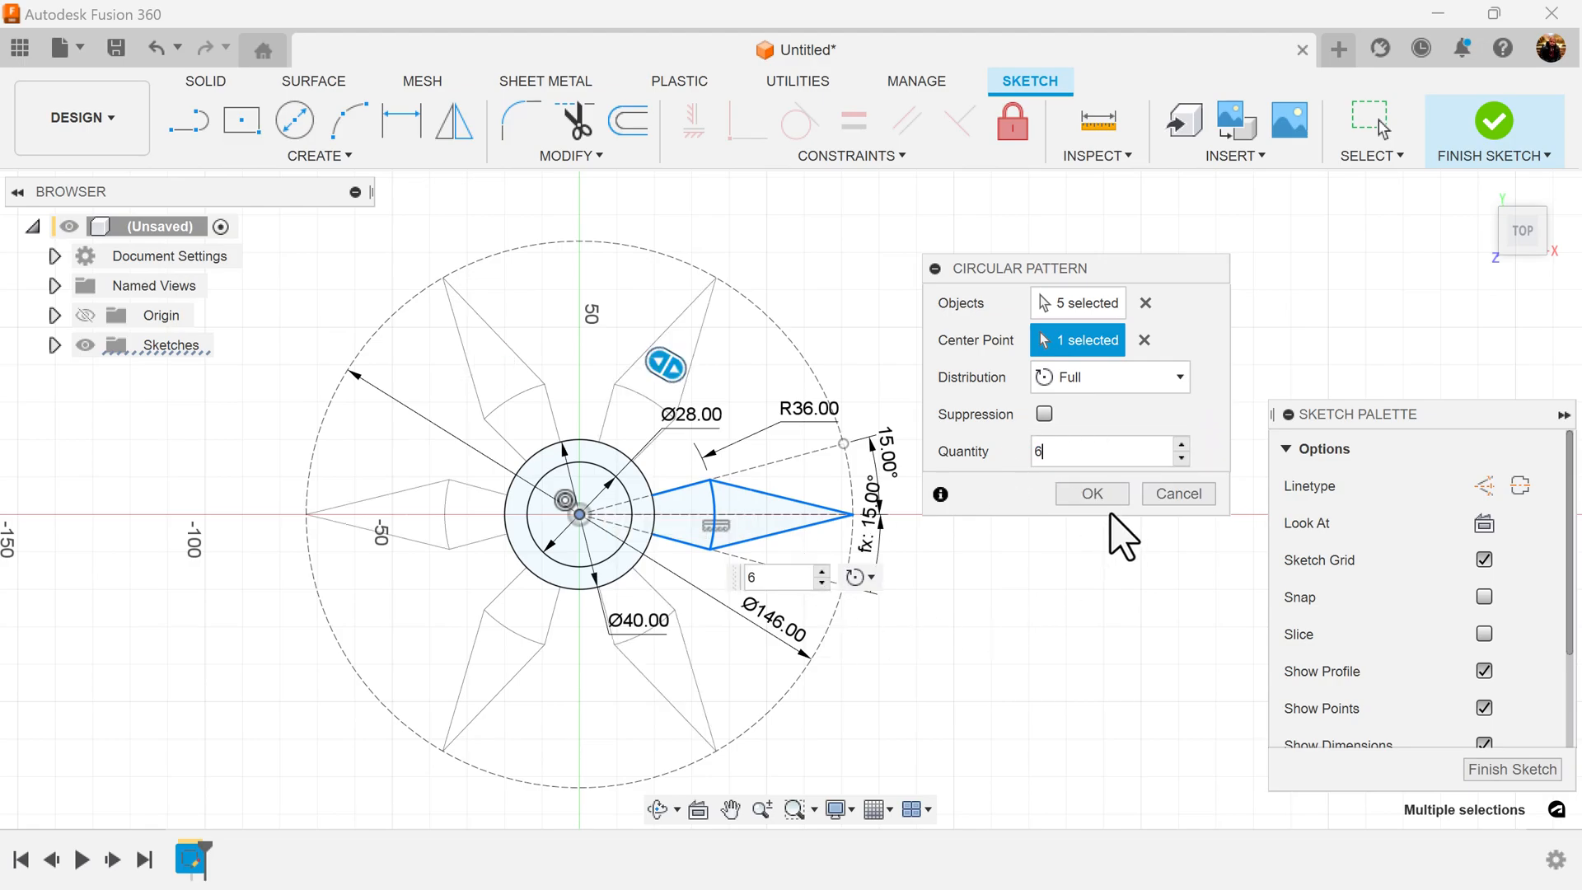
click(1091, 493)
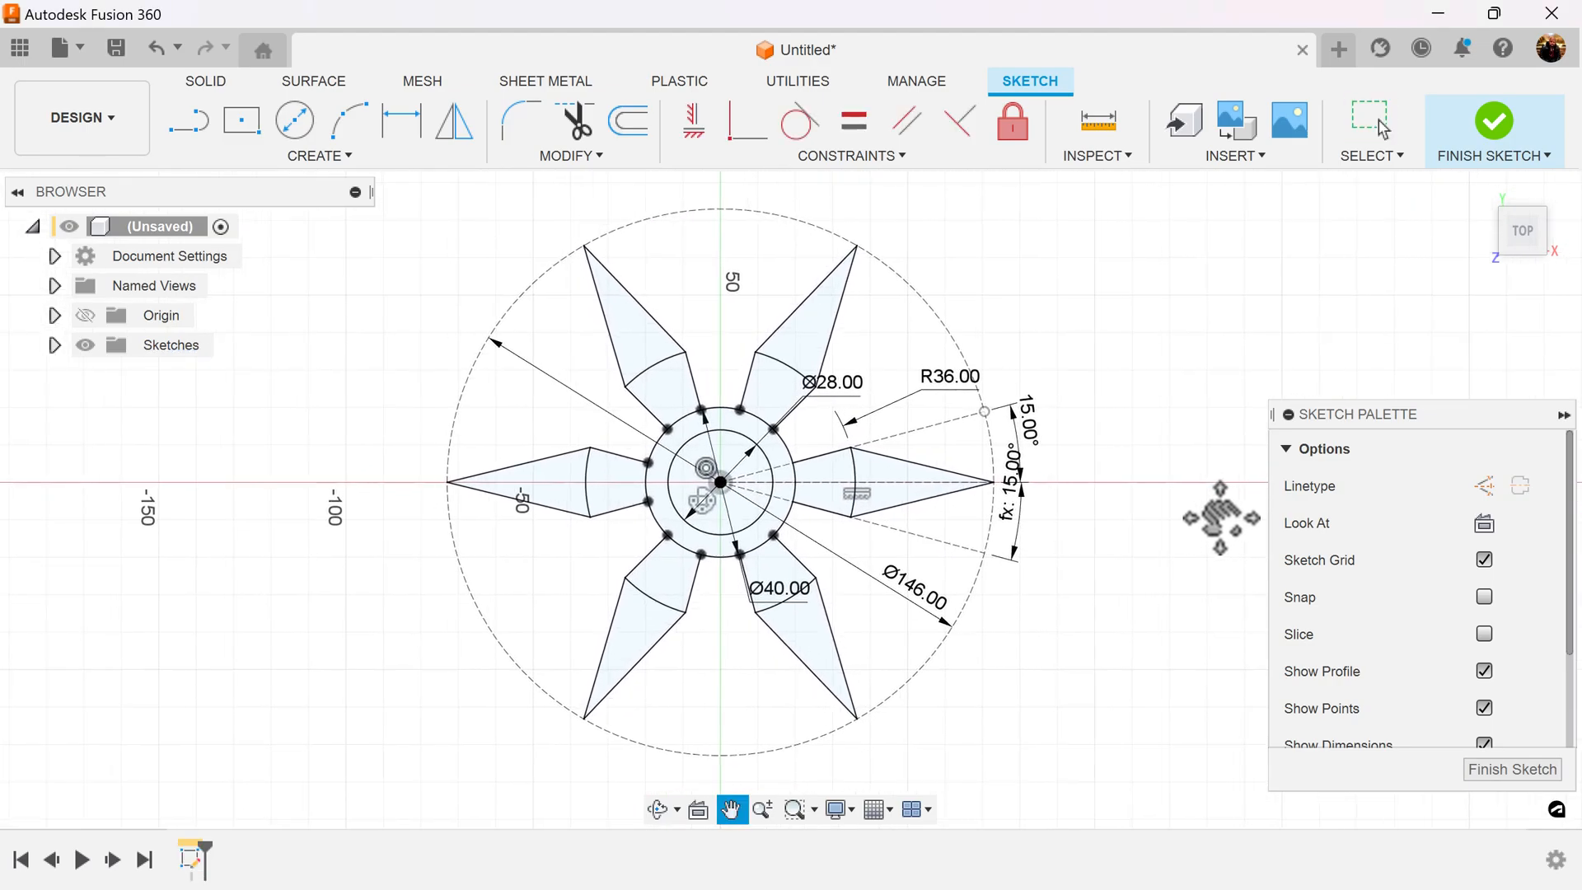